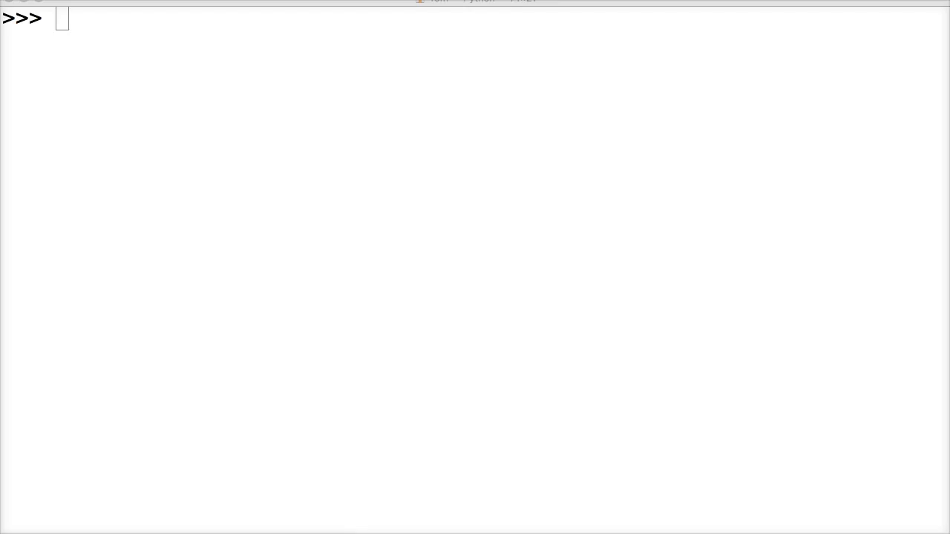
# - Enter var = ['dog', 'cat', 'rabbit'] at the >>> prompt
pyautogui.write('var =')
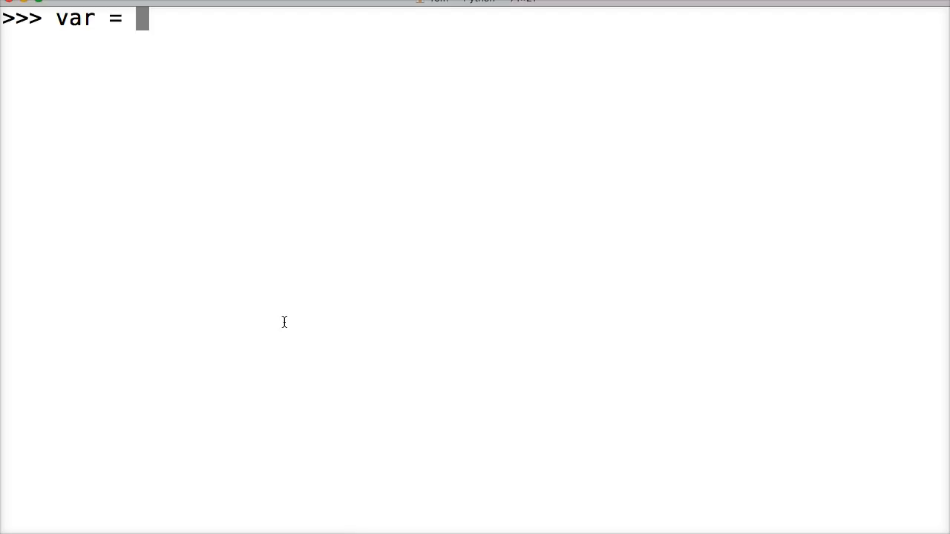
pyautogui.write('[')
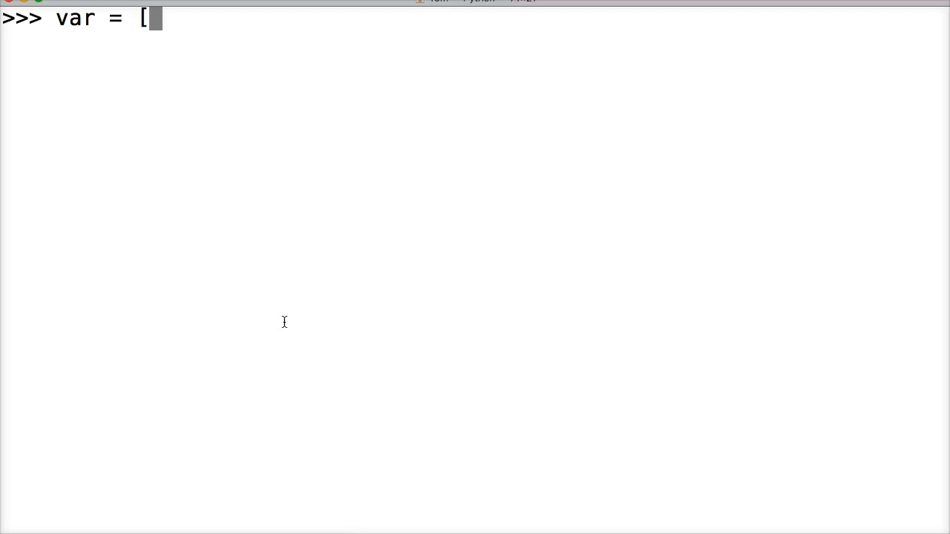
pyautogui.write("'")
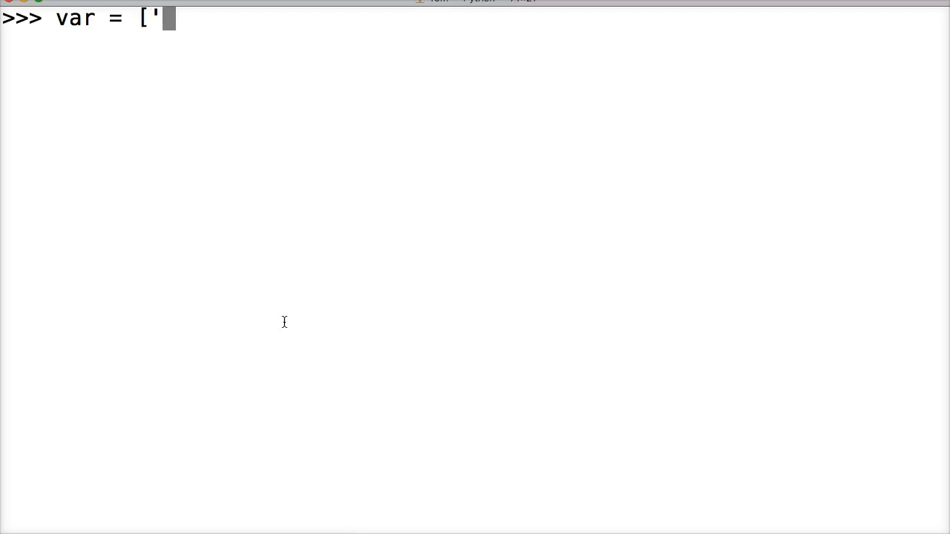
pyautogui.write("dog'")
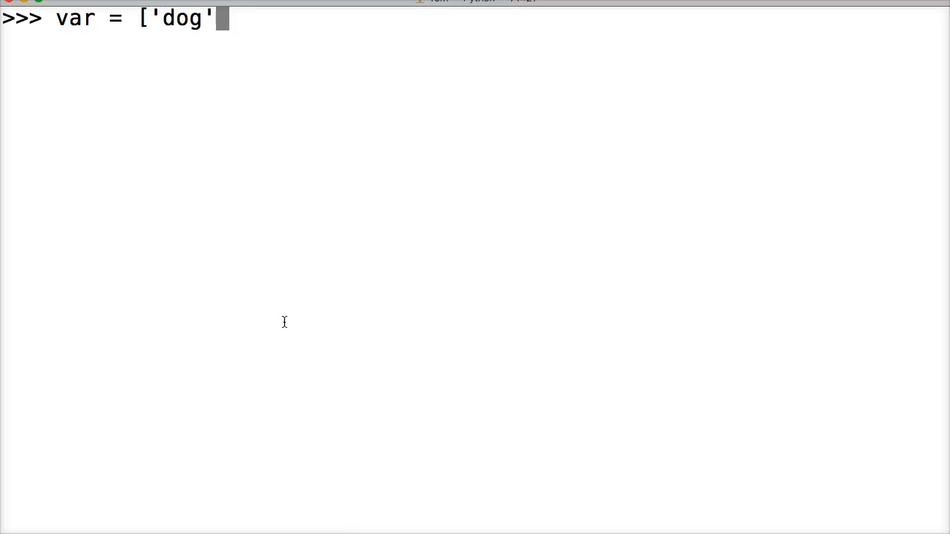
pyautogui.write(', cat')
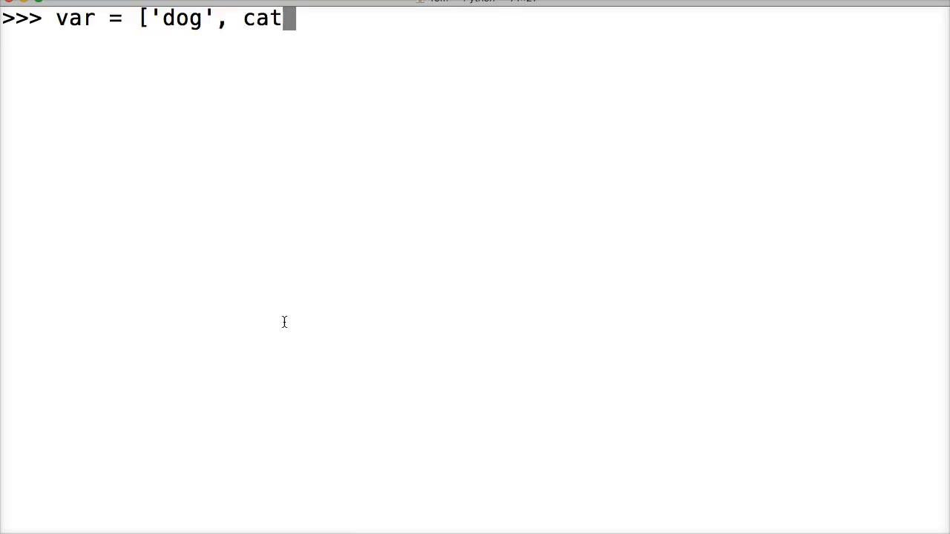
pyautogui.write("'")
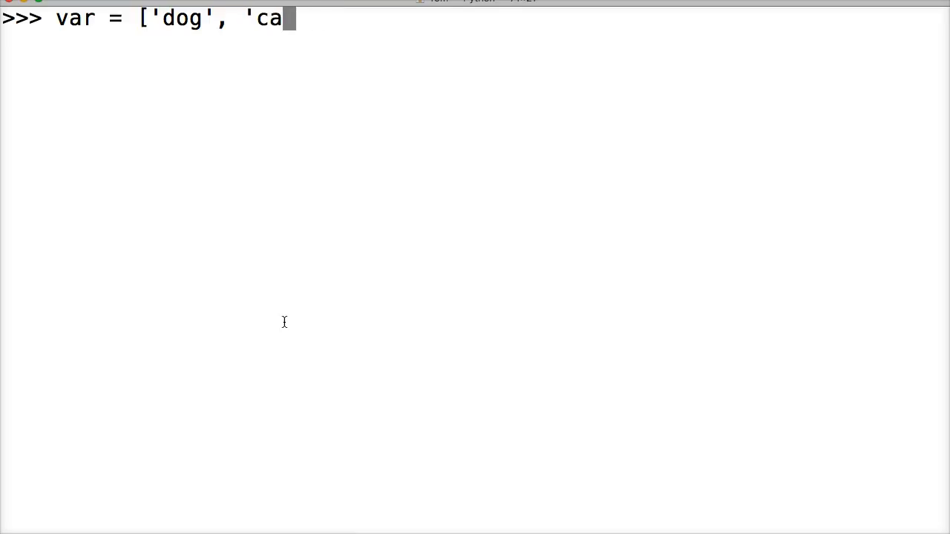
pyautogui.write("t',")
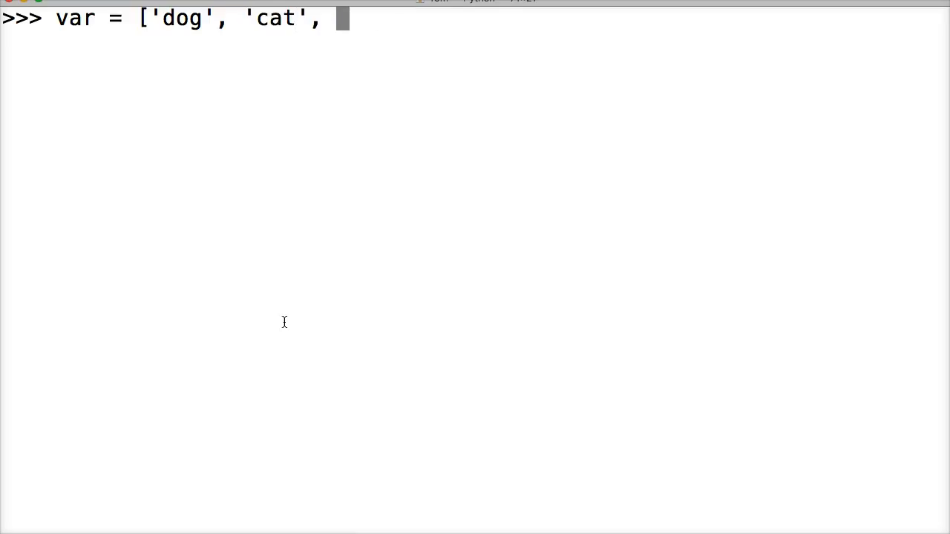
pyautogui.write("'rabbi")
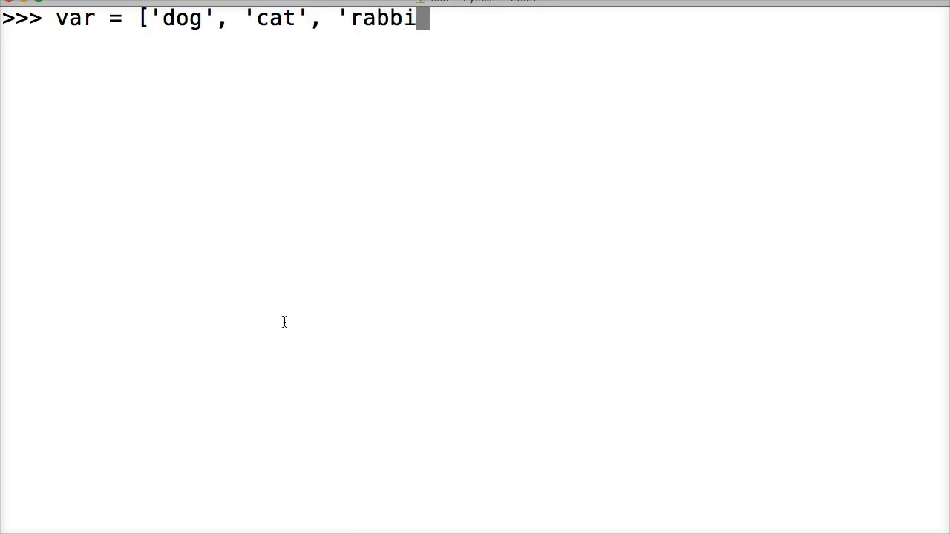
pyautogui.write("t']")
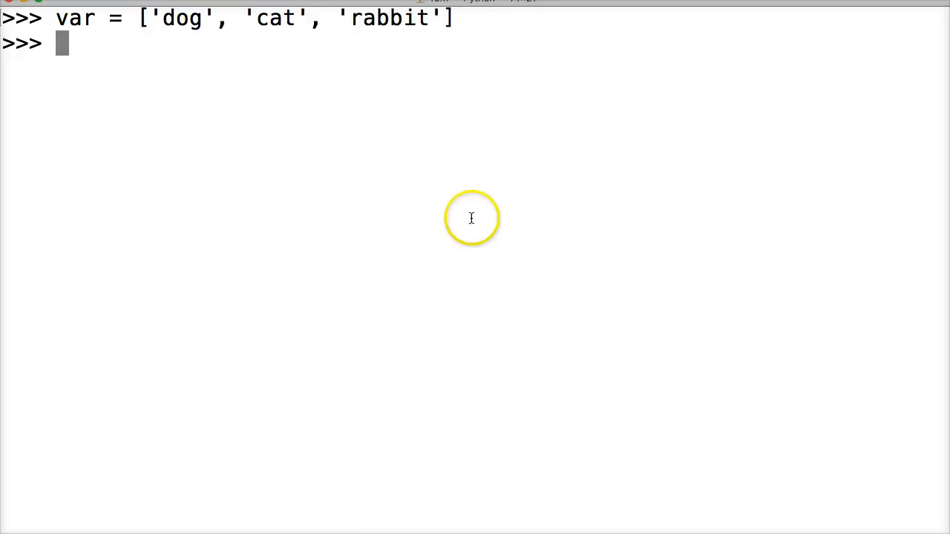
pyautogui.moveTo(156, 30)
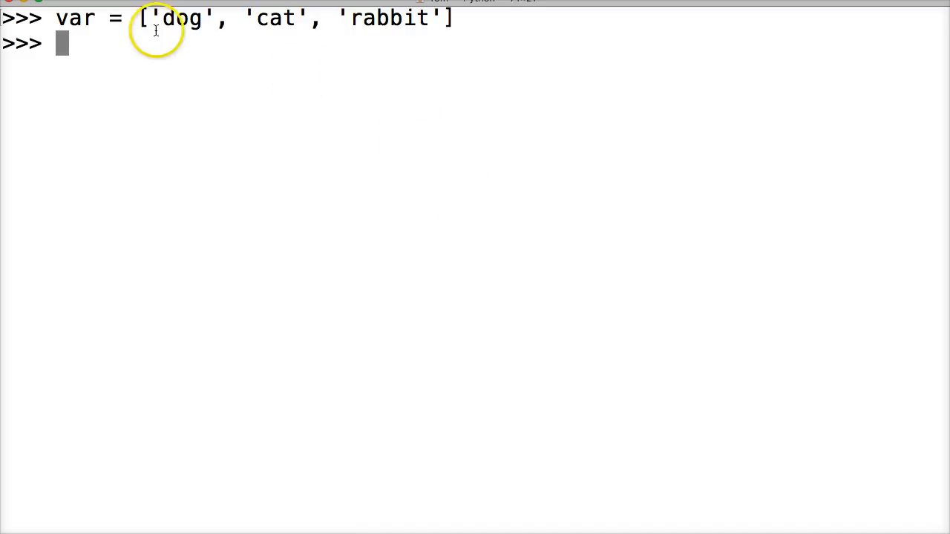
pyautogui.doubleClick(182, 18)
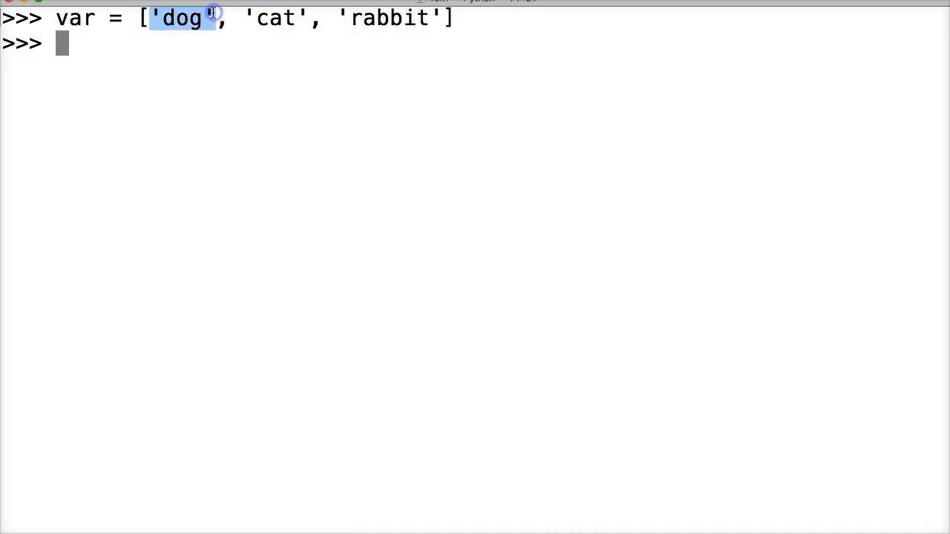
pyautogui.doubleClick(275, 18)
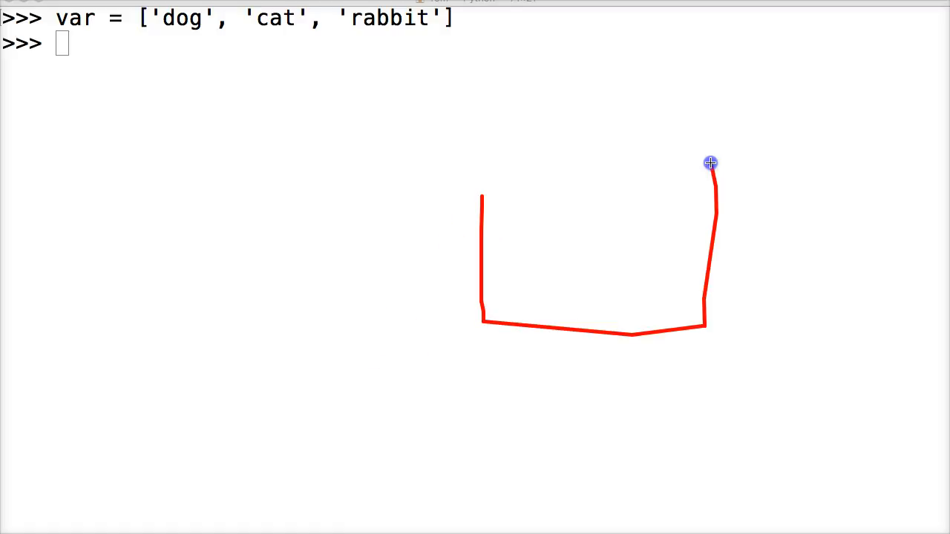
# - Outline the object box and write ID and Value 3 object inside it
pyautogui.moveTo(709, 162); pyautogui.dragTo(482, 162)
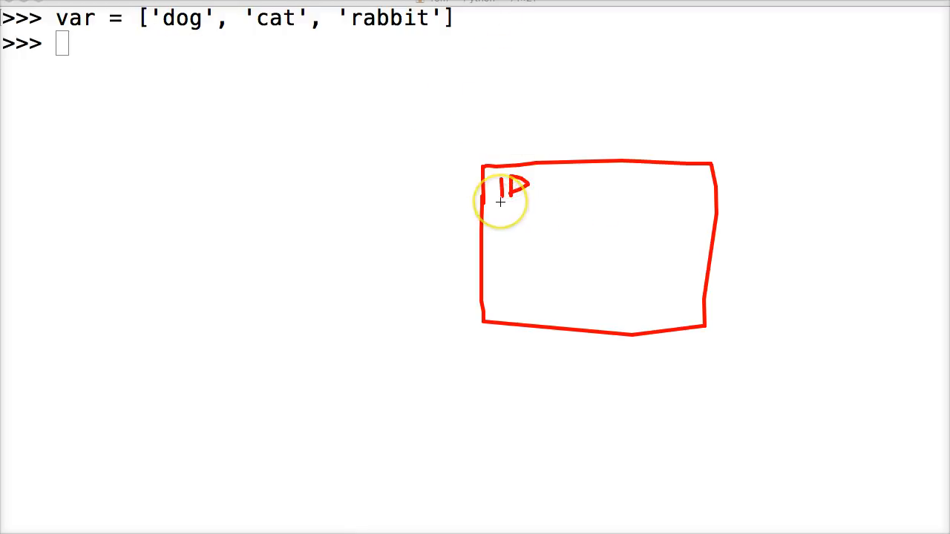
pyautogui.moveTo(504, 190); pyautogui.dragTo(517, 216)
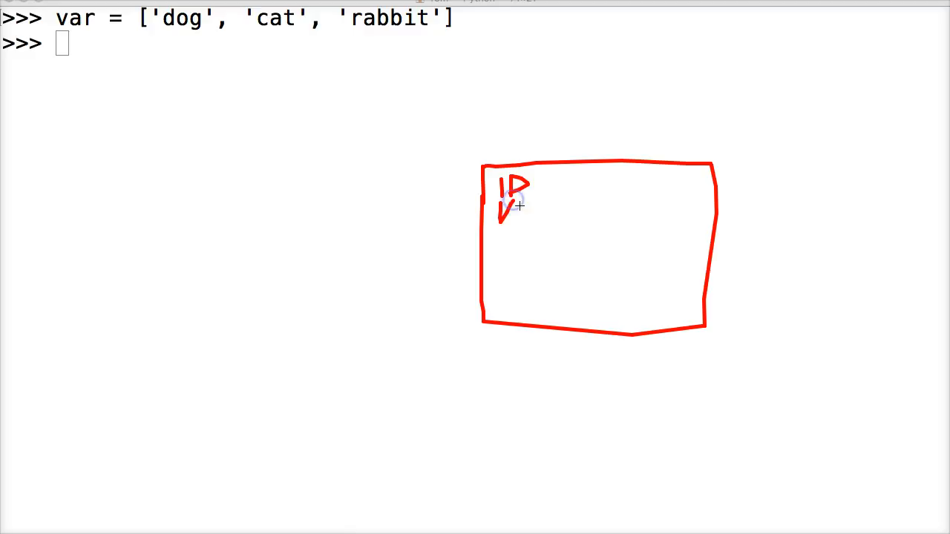
pyautogui.moveTo(502, 215); pyautogui.dragTo(549, 219)
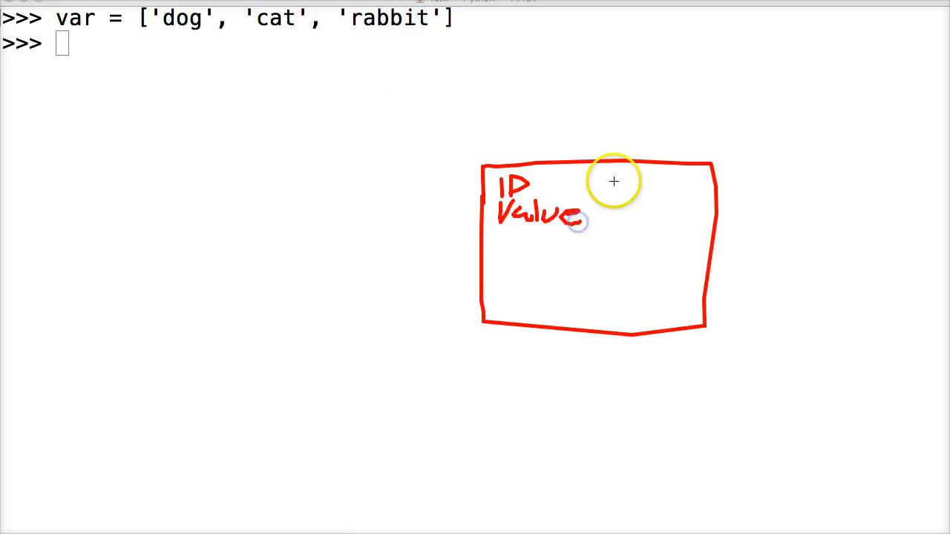
pyautogui.moveTo(190, 18)
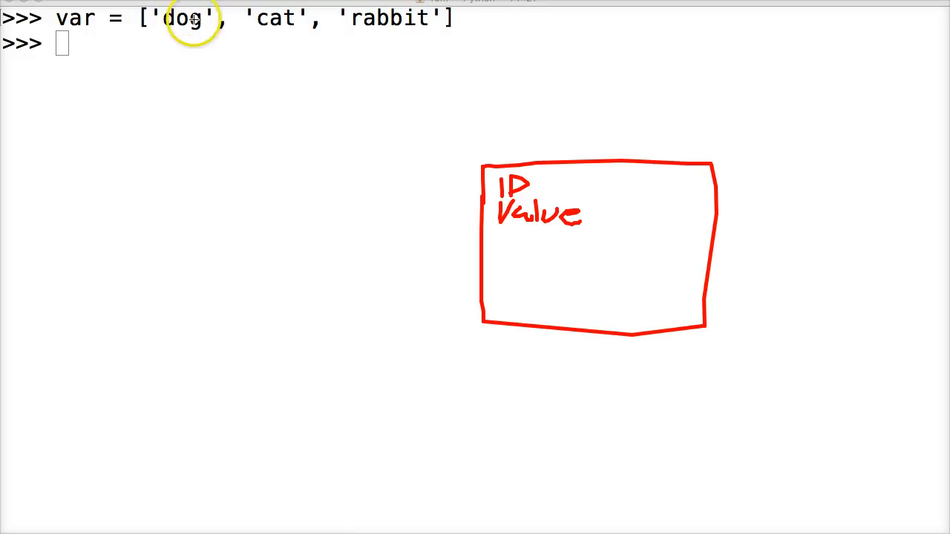
pyautogui.moveTo(619, 207)
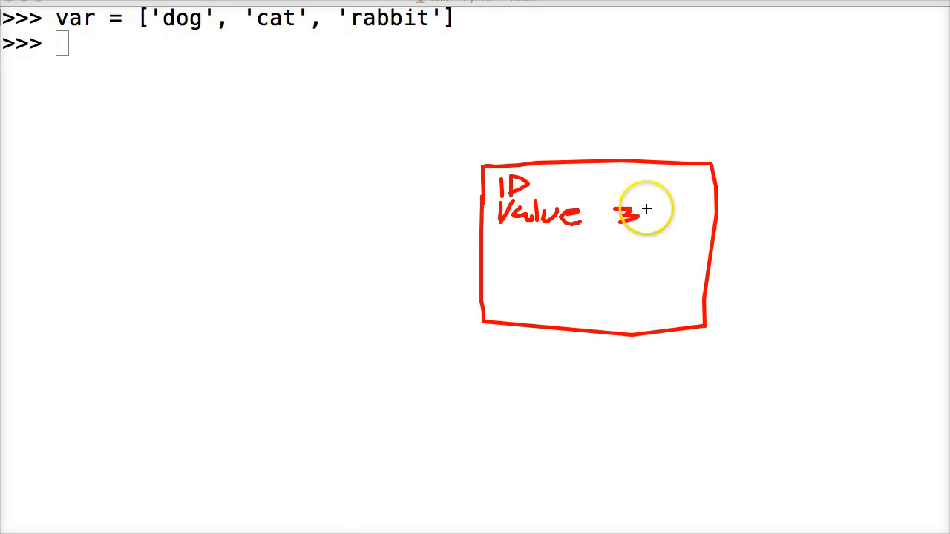
pyautogui.moveTo(630, 215); pyautogui.dragTo(668, 219)
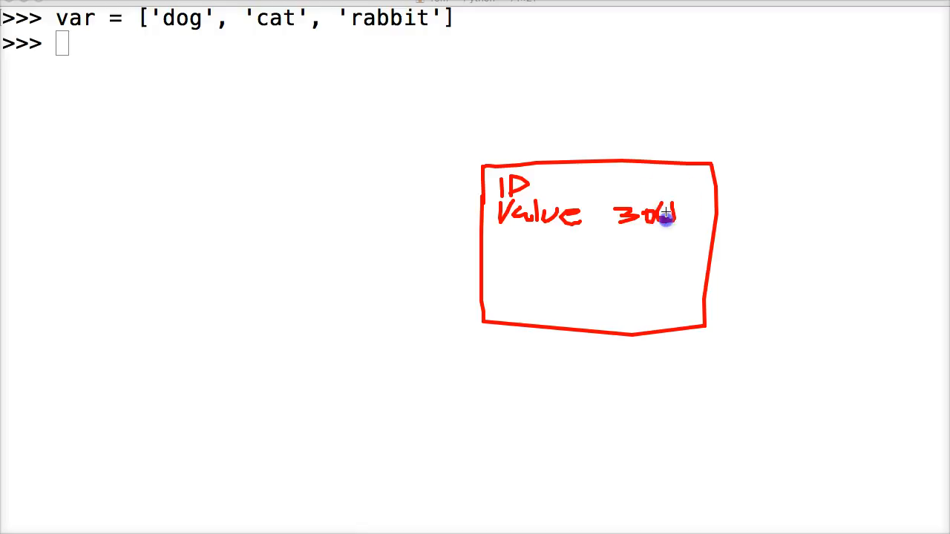
pyautogui.moveTo(665, 215); pyautogui.dragTo(685, 215)
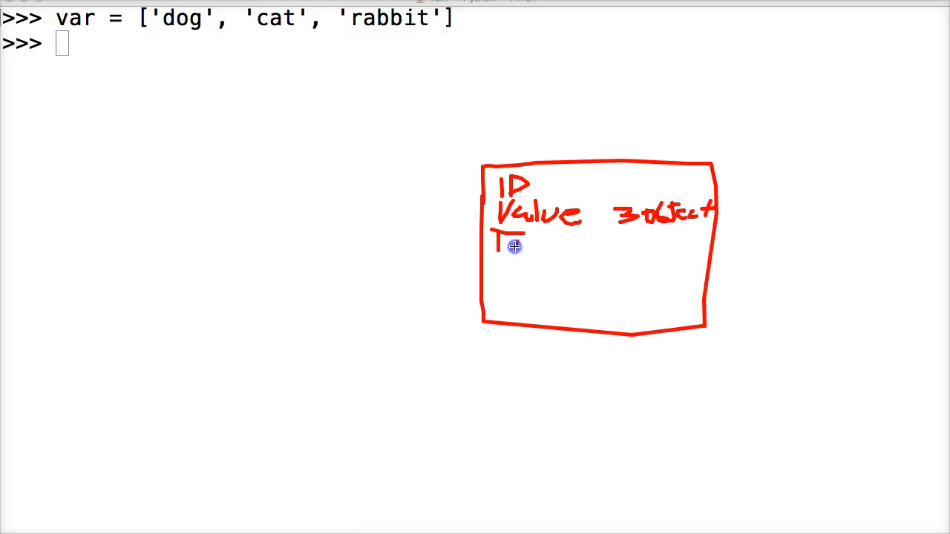
# - Add Type List and Ref 1 to the box and draw a dividing line at its bottom
pyautogui.moveTo(520, 245); pyautogui.dragTo(552, 255)
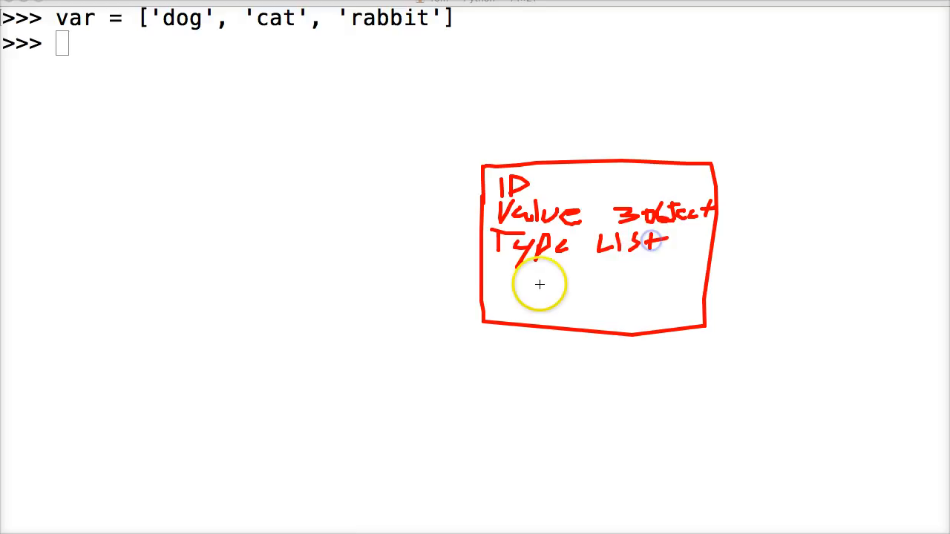
pyautogui.moveTo(512, 279); pyautogui.dragTo(535, 290)
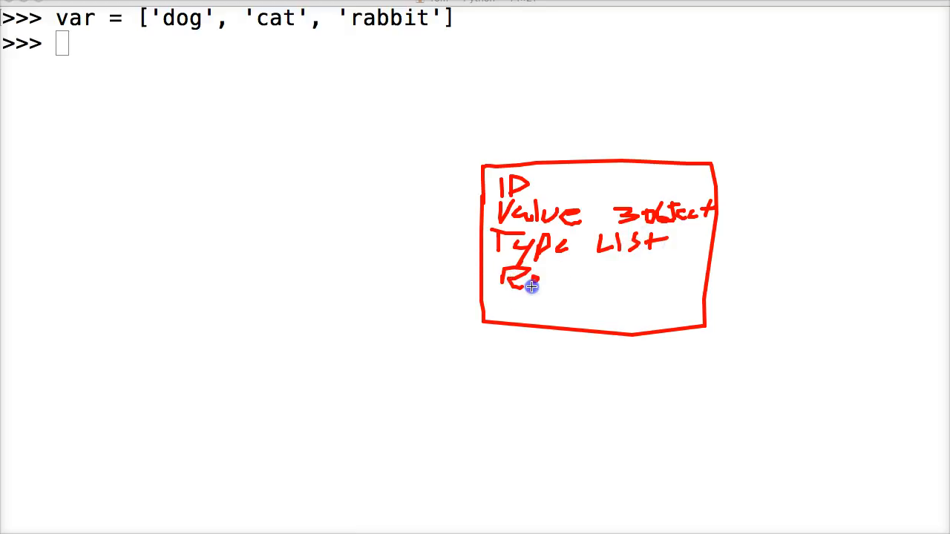
pyautogui.moveTo(520, 279); pyautogui.dragTo(571, 280)
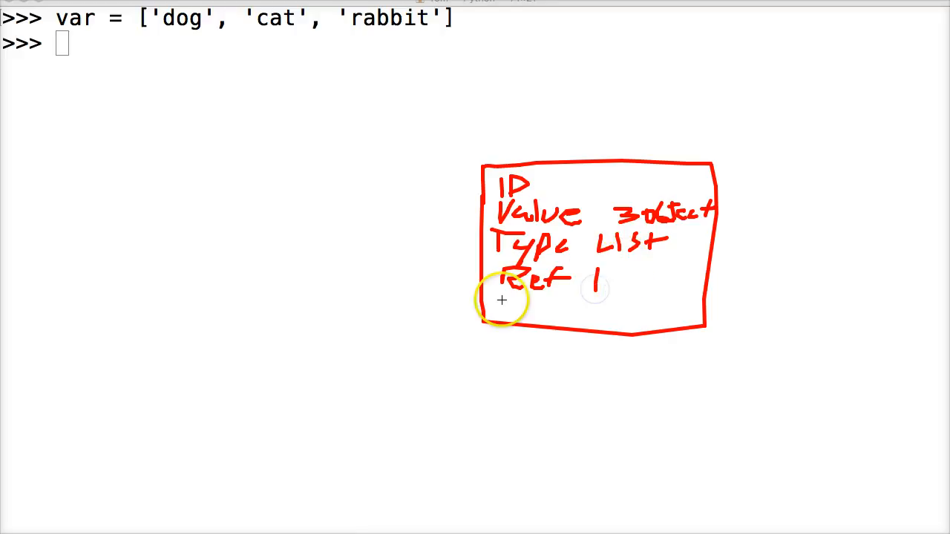
pyautogui.moveTo(502, 300); pyautogui.dragTo(700, 289)
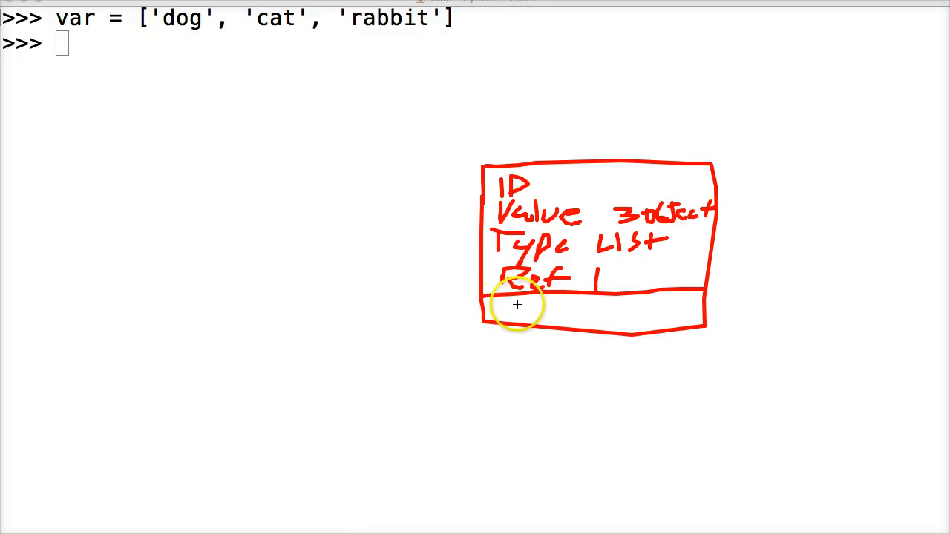
pyautogui.moveTo(512, 304); pyautogui.dragTo(537, 311)
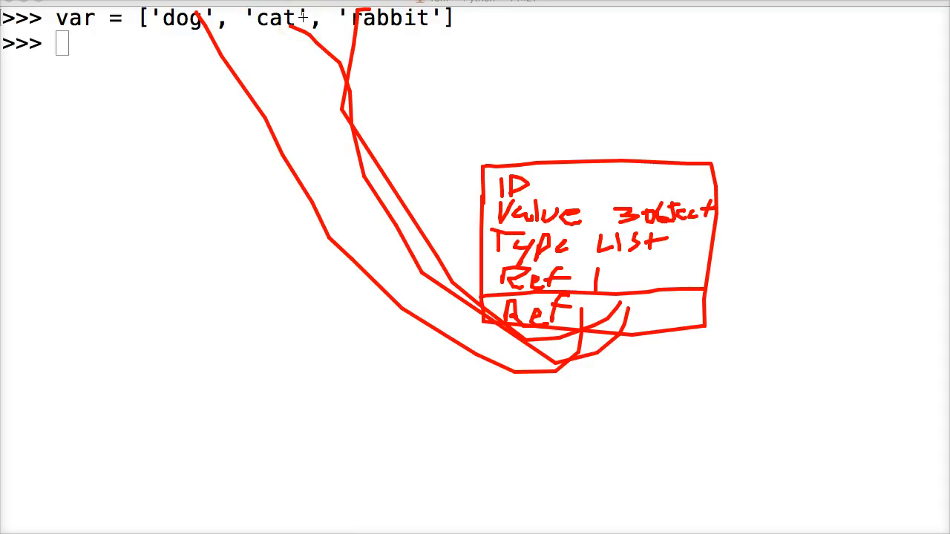
pyautogui.moveTo(264, 22)
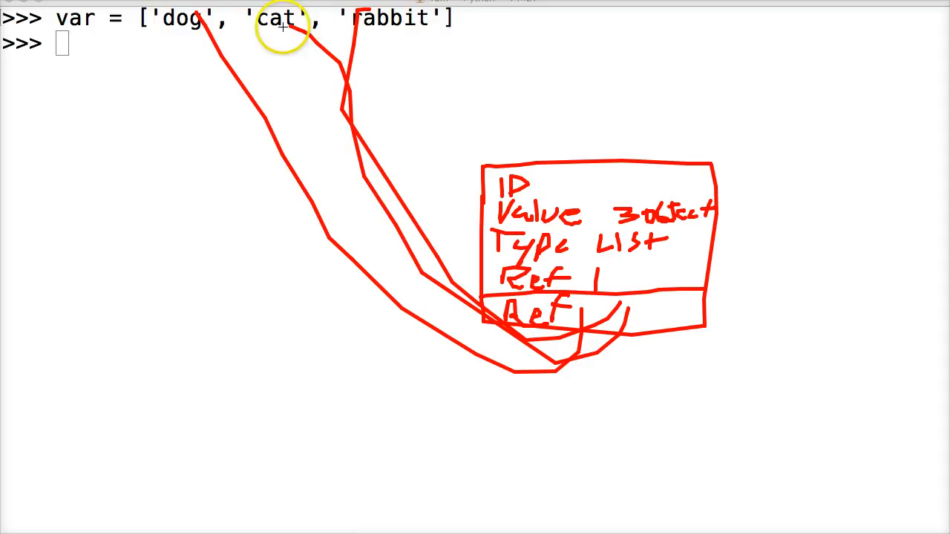
pyautogui.moveTo(327, 35)
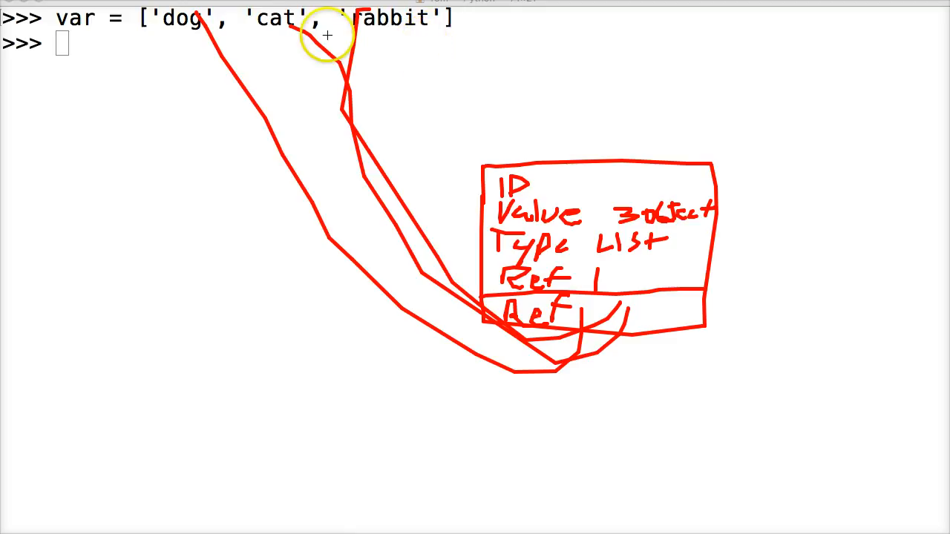
pyautogui.moveTo(487, 119)
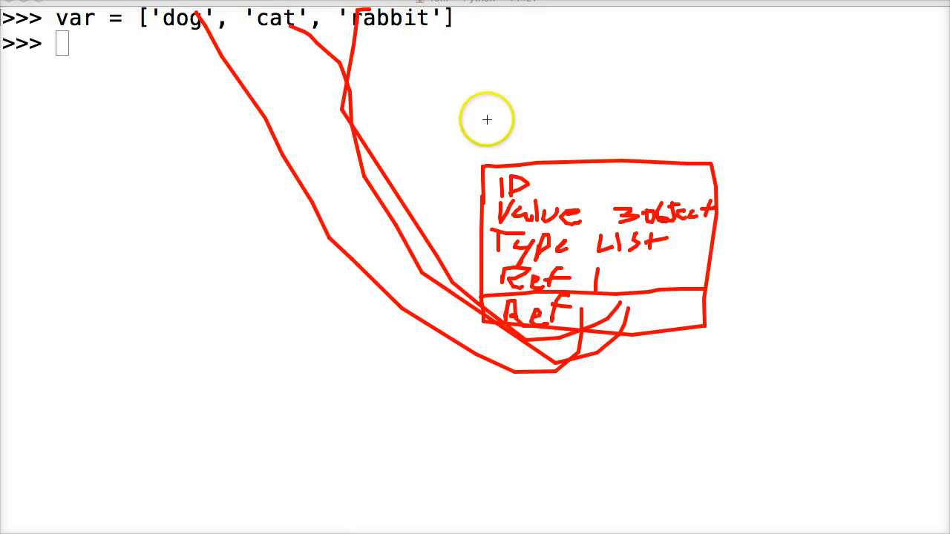
pyautogui.moveTo(196, 21)
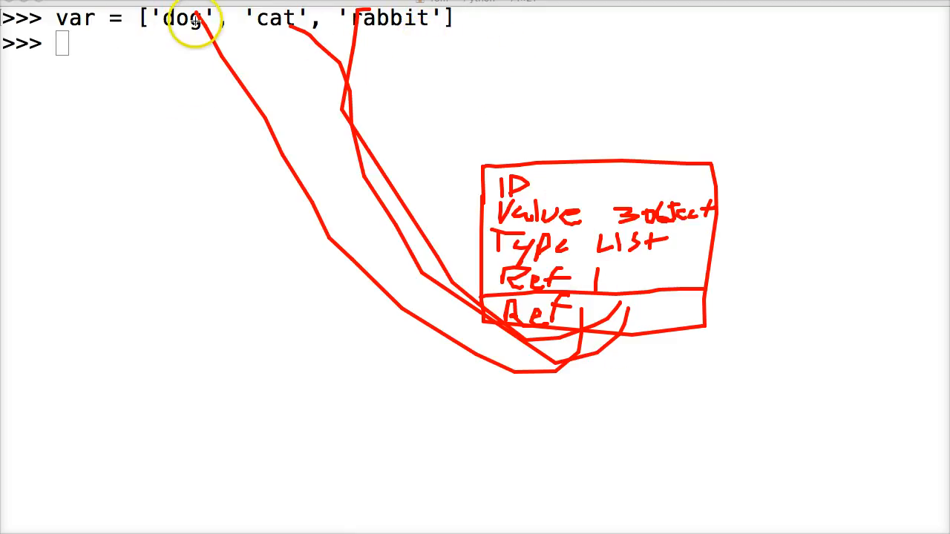
pyautogui.moveTo(397, 38)
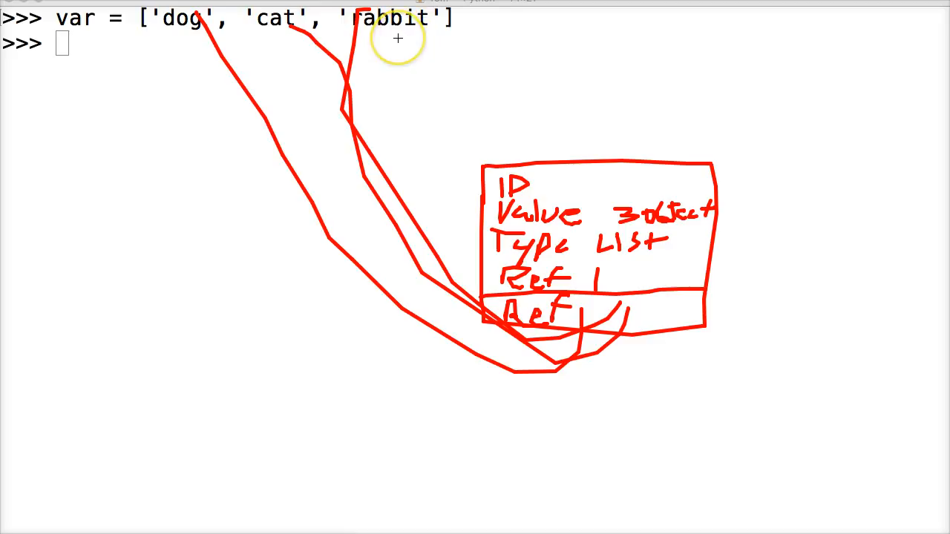
pyautogui.moveTo(190, 22)
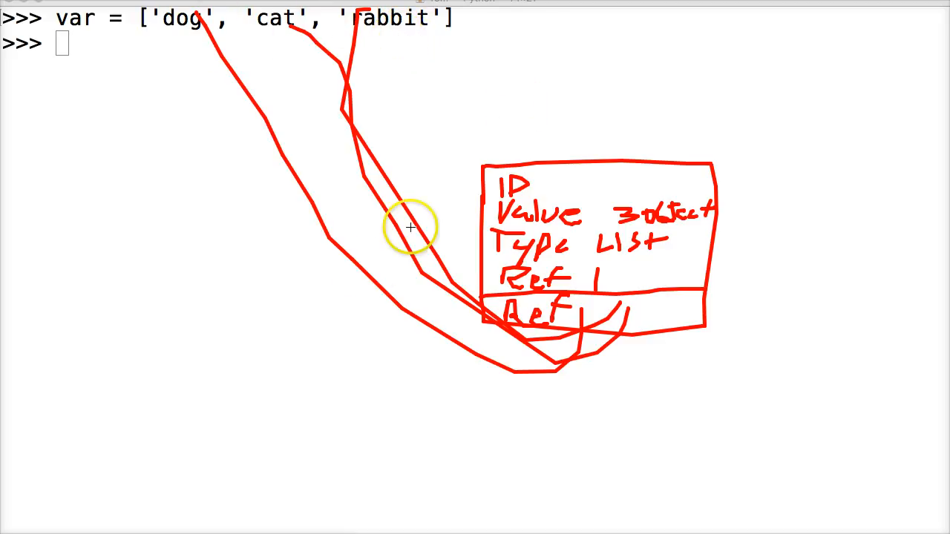
pyautogui.moveTo(338, 327)
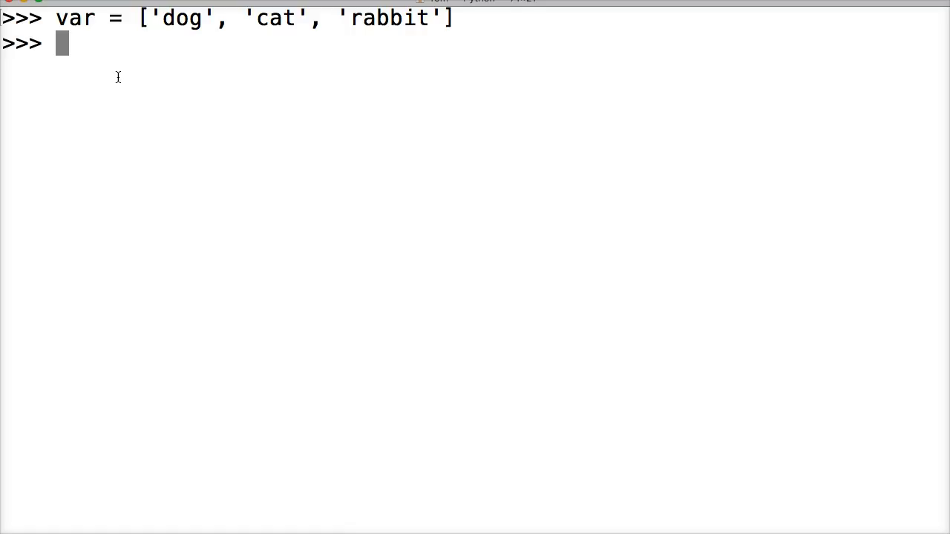
pyautogui.moveTo(206, 38)
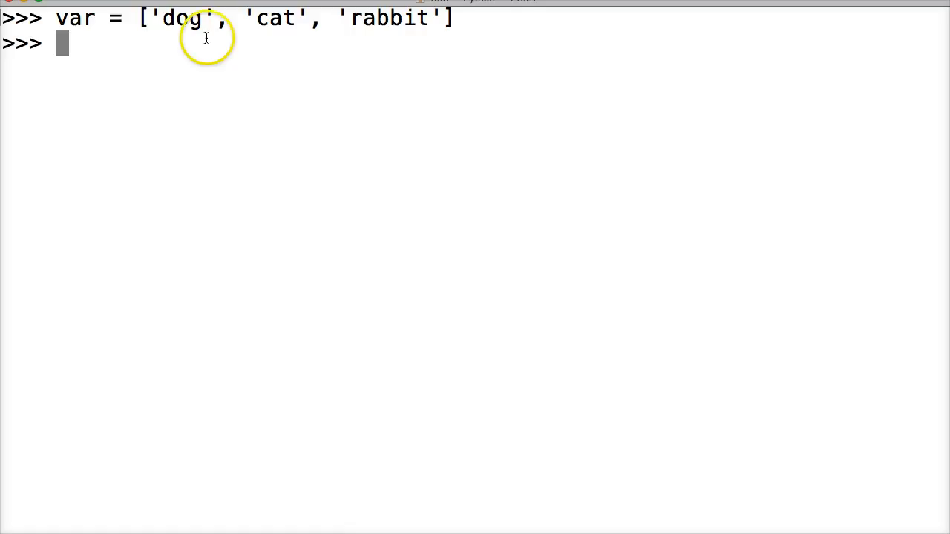
pyautogui.moveTo(296, 18)
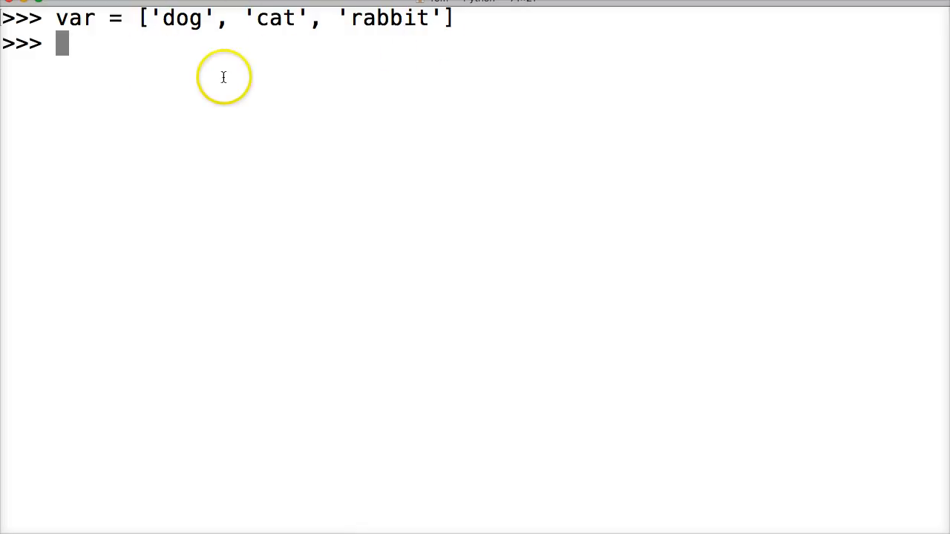
pyautogui.moveTo(442, 77)
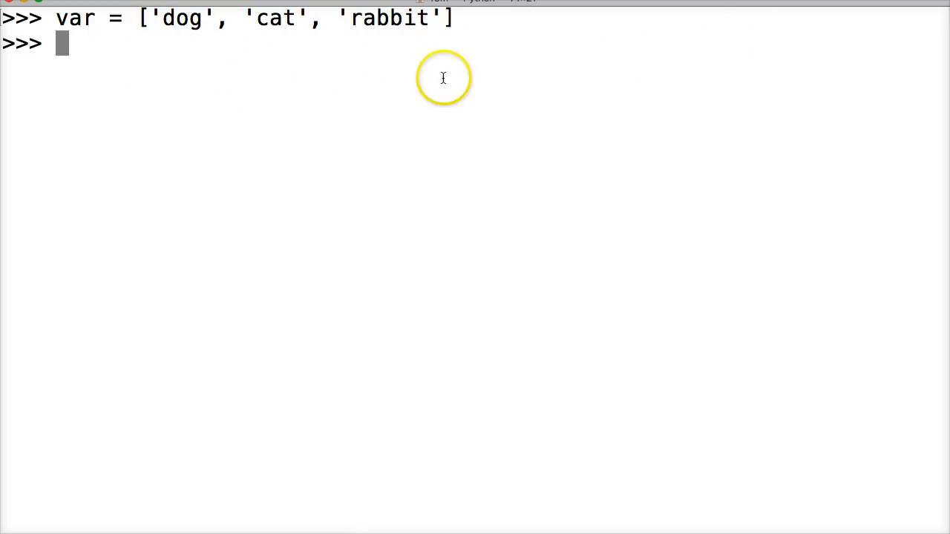
# - Evaluate var[0] to get the first item, 'dog'
pyautogui.write('v')
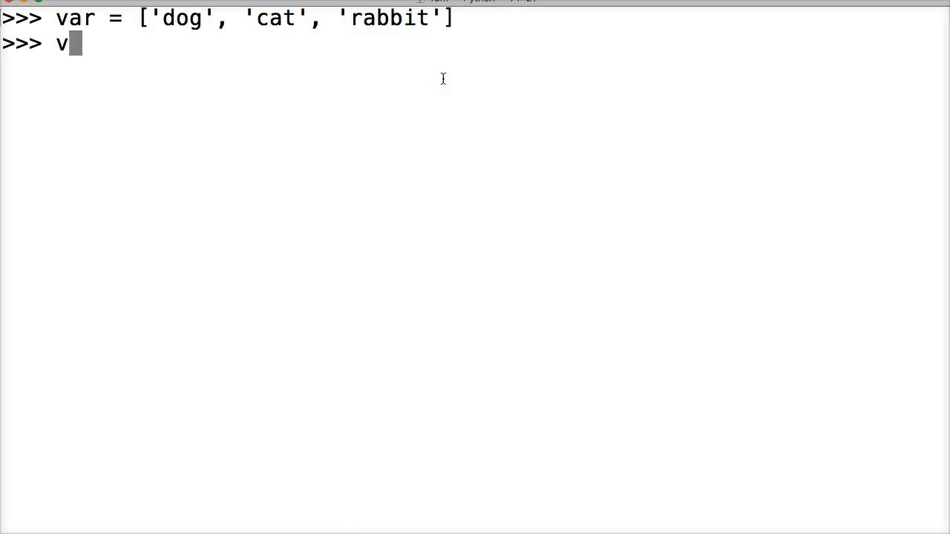
pyautogui.write('ar[')
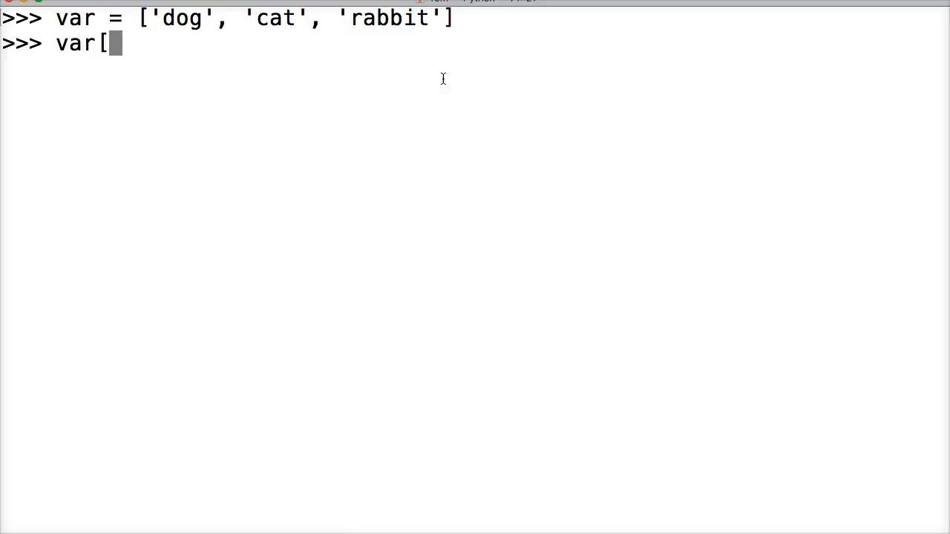
pyautogui.write('0')
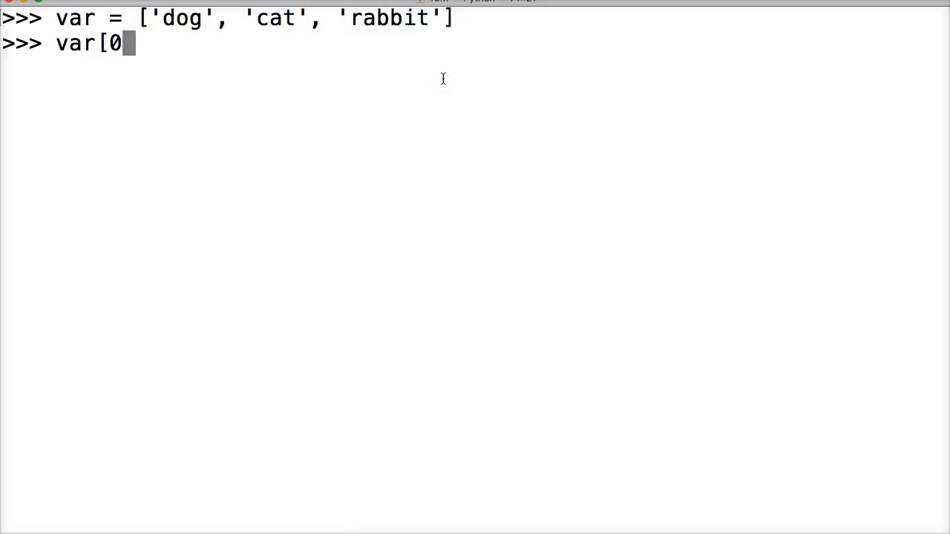
pyautogui.press('Return')
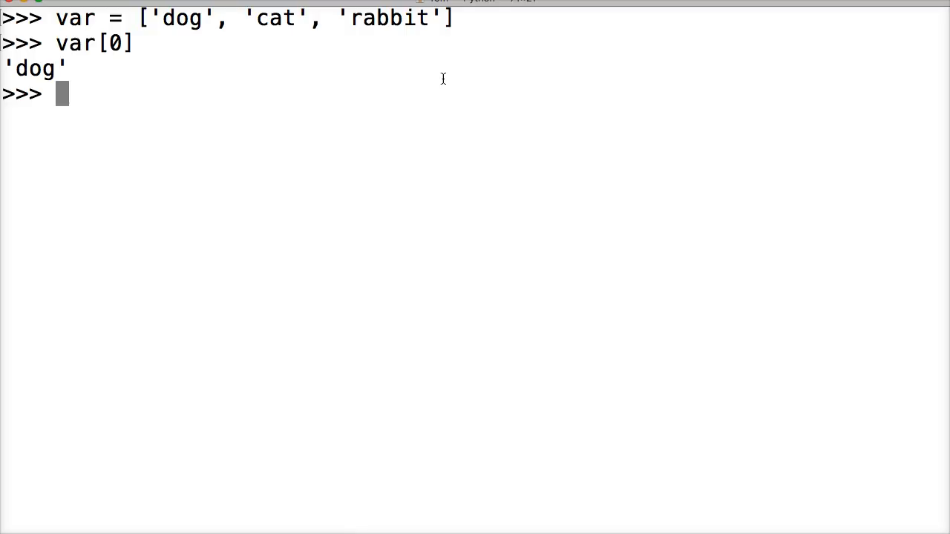
# - Evaluate var[1] and var[2] to get 'cat' and 'rabbit', then begin the next var command
pyautogui.write('var[1')
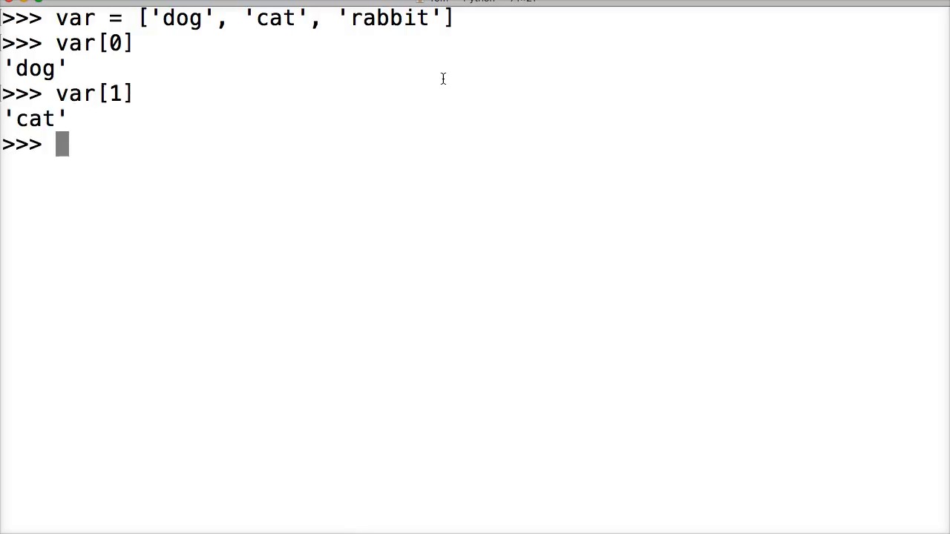
pyautogui.write('var')
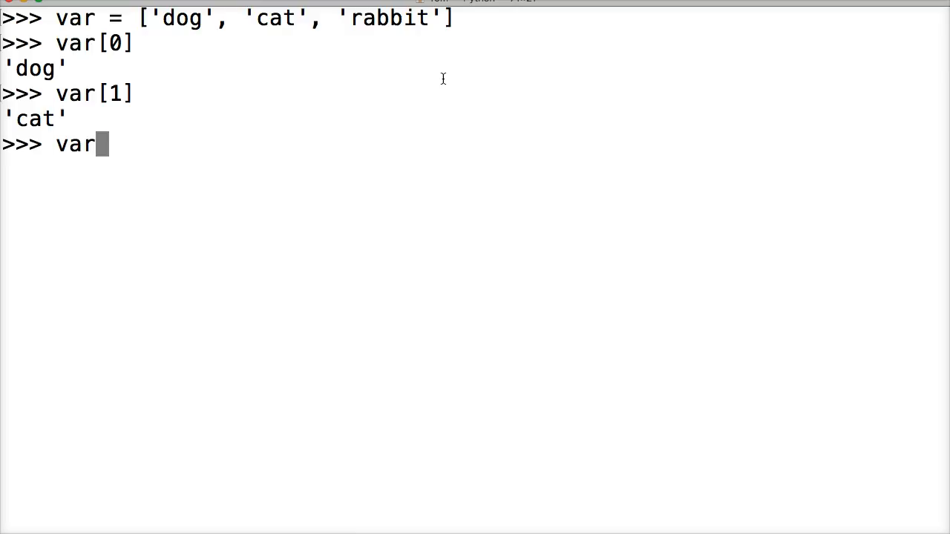
pyautogui.write('[2]')
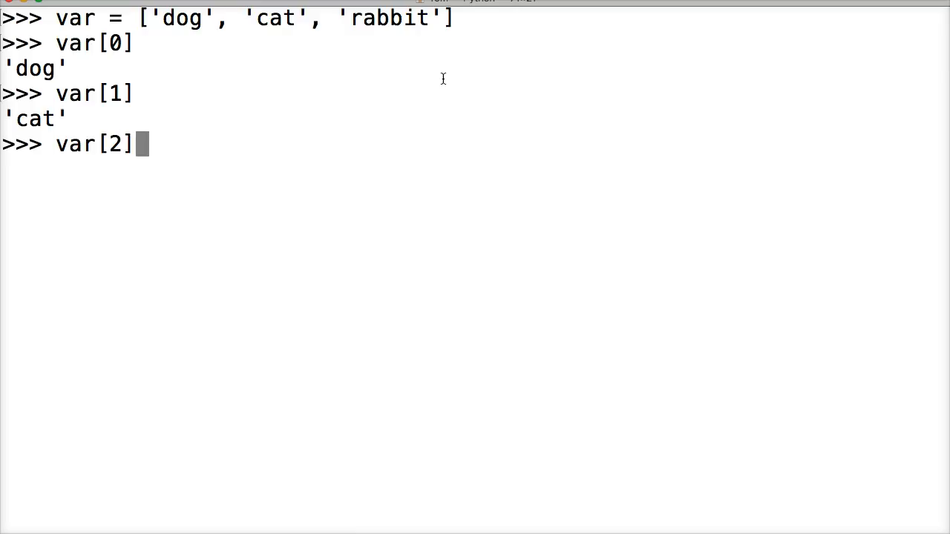
pyautogui.press('Return')
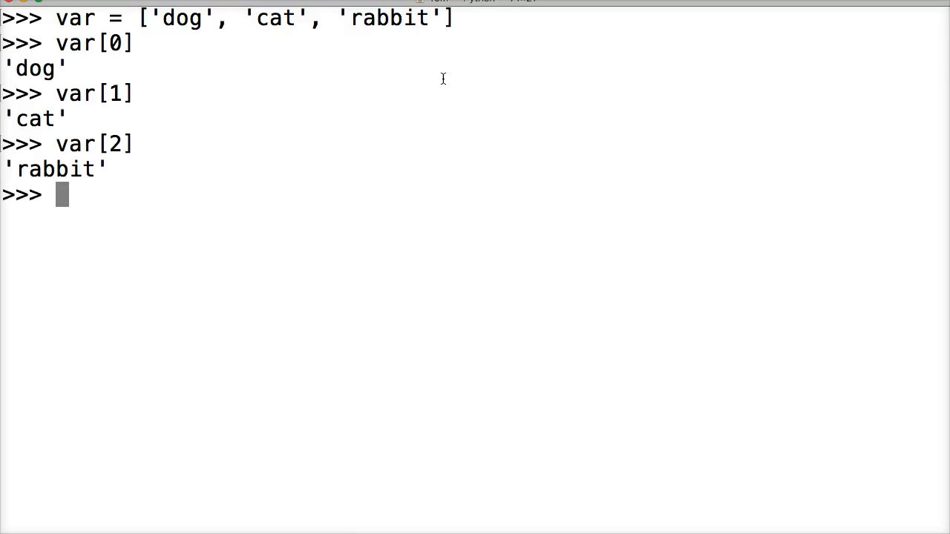
pyautogui.moveTo(243, 37)
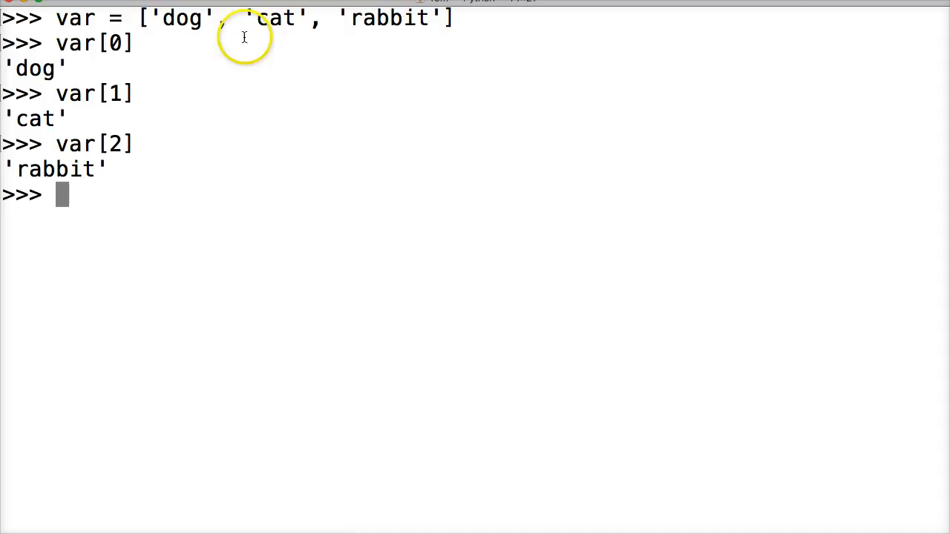
pyautogui.moveTo(221, 95)
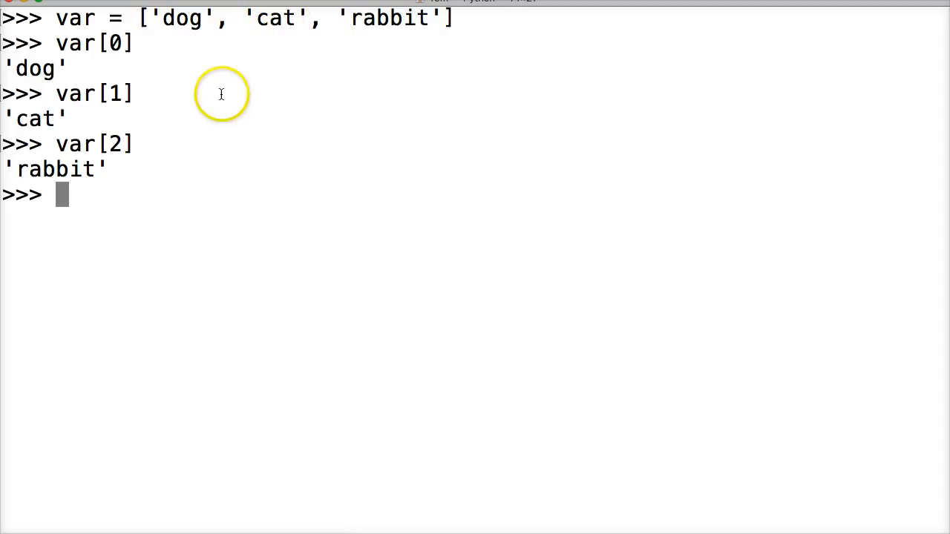
pyautogui.write('va')
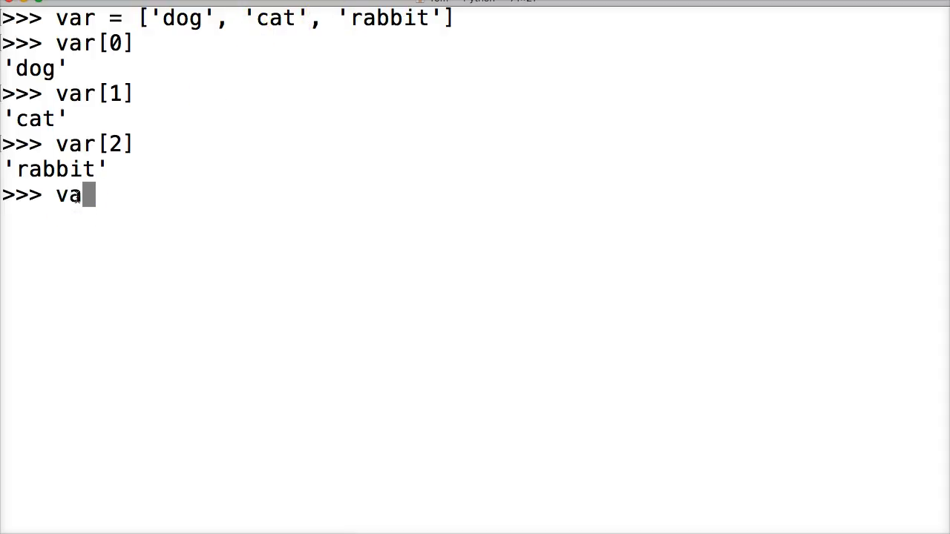
# - Evaluate var[-1] to get the last item, 'rabbit'
pyautogui.write('r[-')
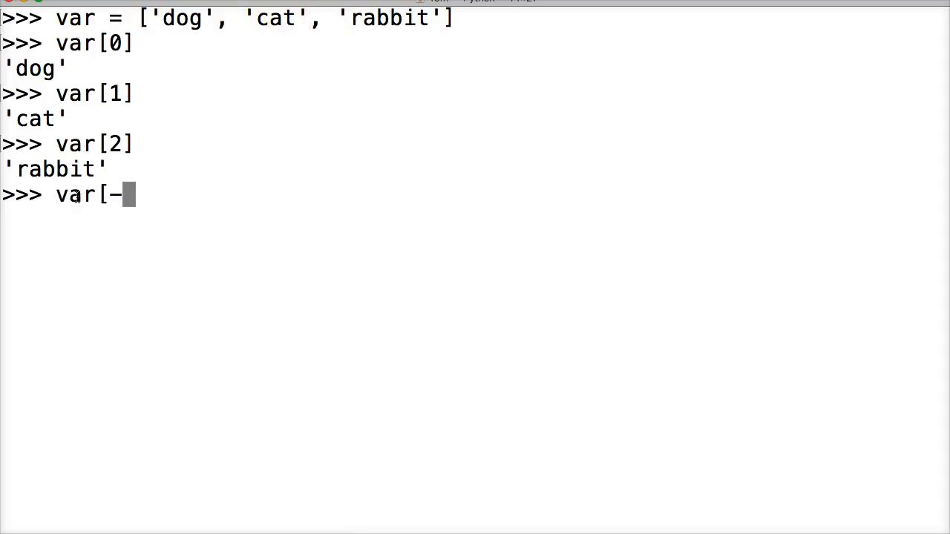
pyautogui.press('Return')
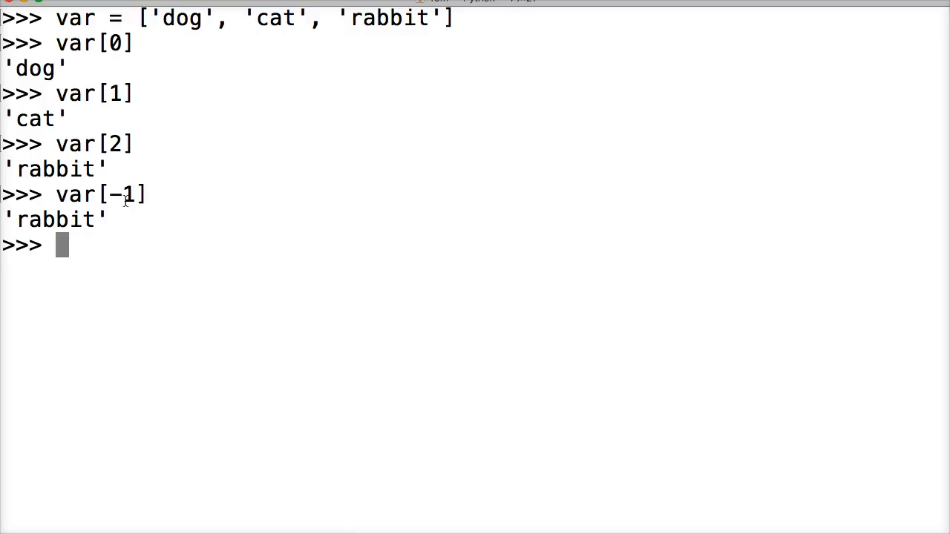
# - Run var.append('turtle') to add 'turtle' to the end of the list
pyautogui.write('var')
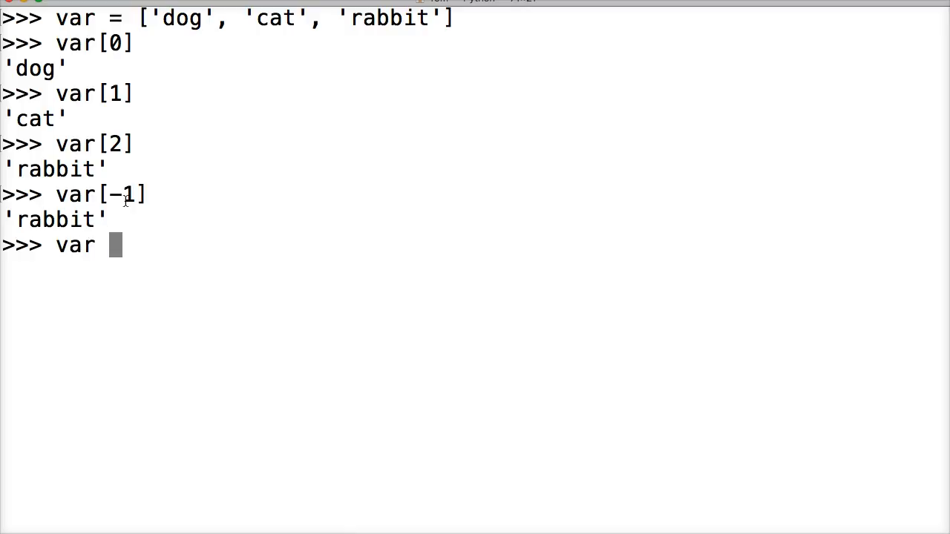
pyautogui.write('.appen')
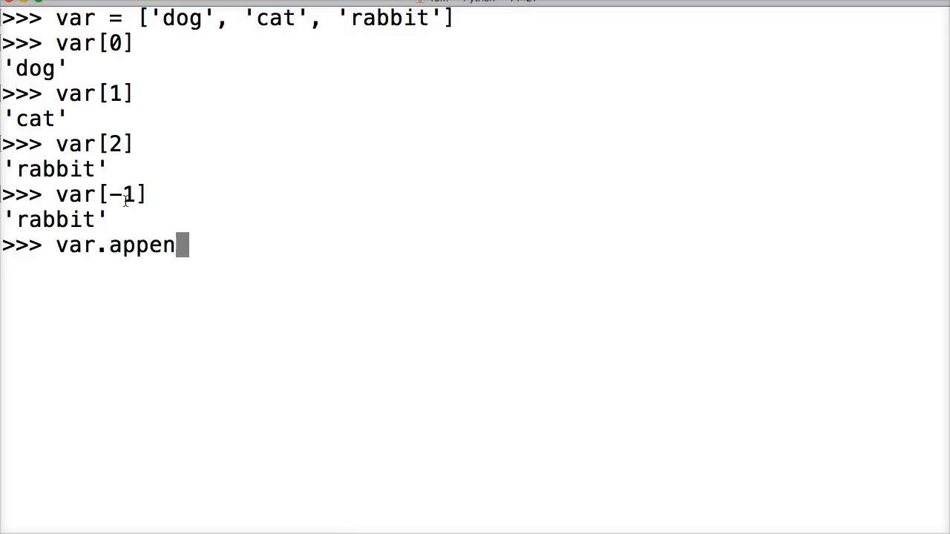
pyautogui.write('d(')
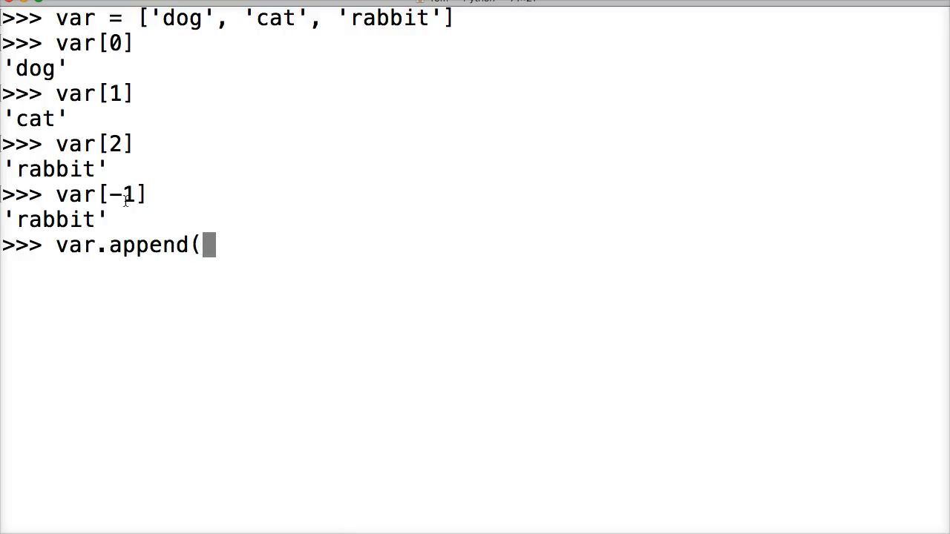
pyautogui.write("'tut")
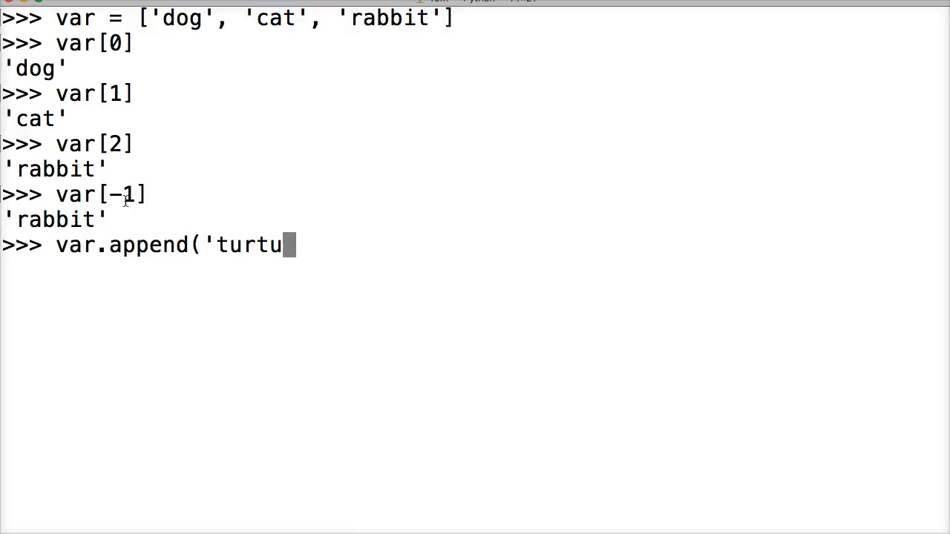
pyautogui.write("le'")
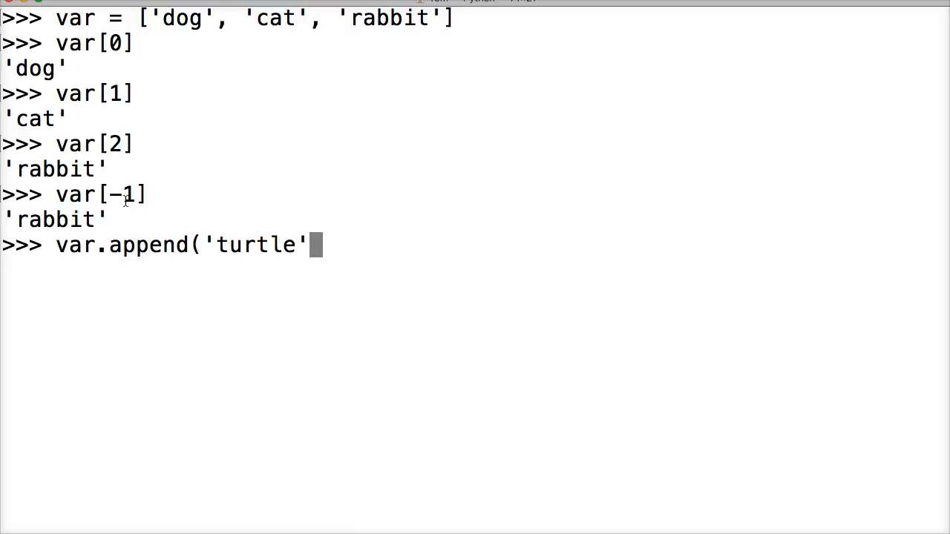
pyautogui.press('Return')
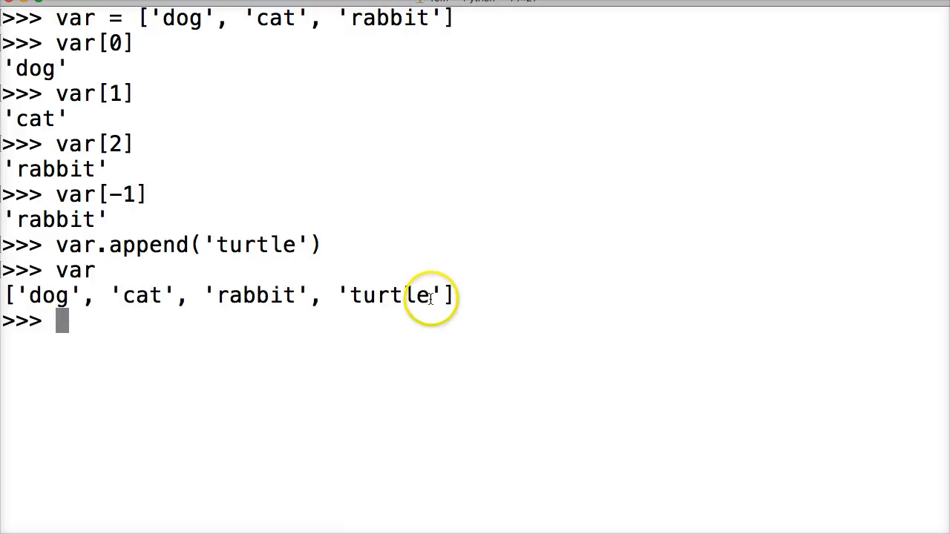
pyautogui.moveTo(463, 295)
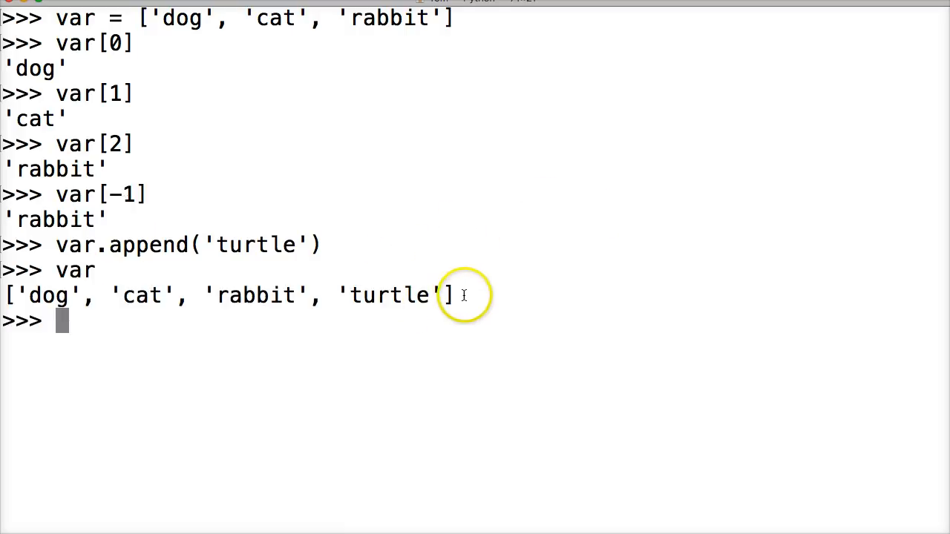
pyautogui.moveTo(439, 250)
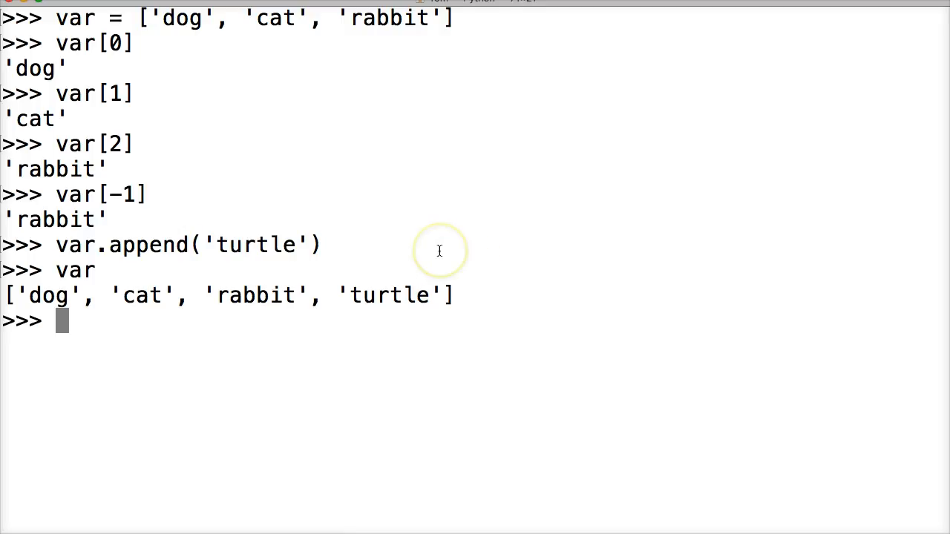
# - Run var.append('cow') and print var, showing ['dog', 'cat', 'rabbit', 'turtle', 'cow']
pyautogui.write('var.ap')
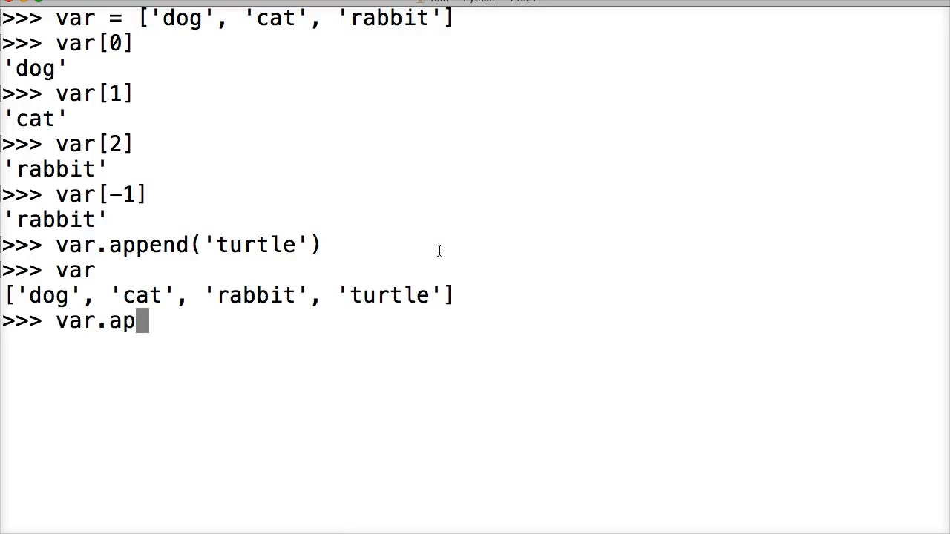
pyautogui.write('pend(')
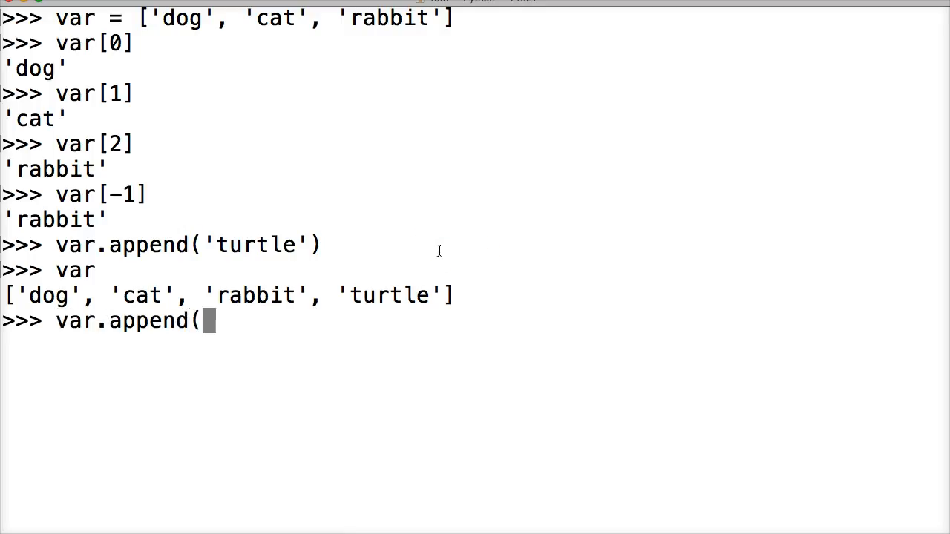
pyautogui.write("'cow'")
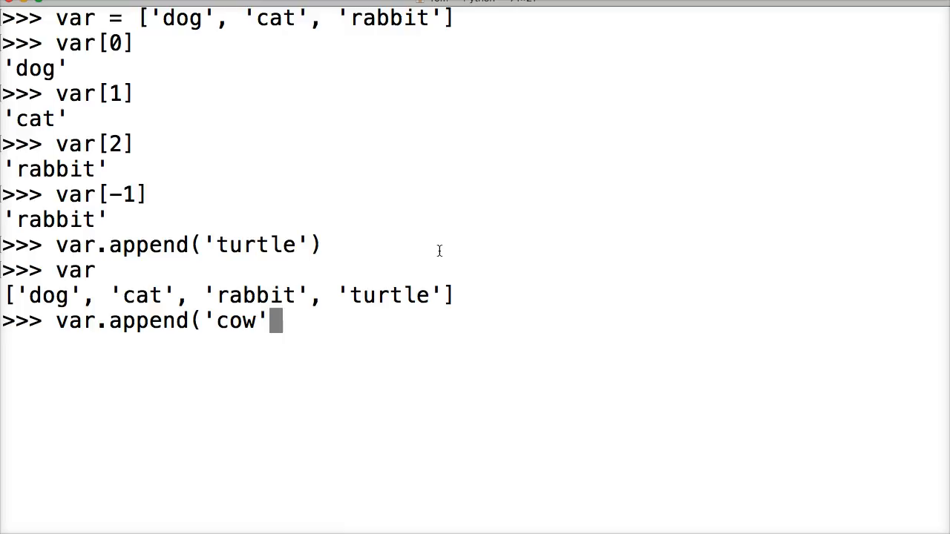
pyautogui.press('Return')
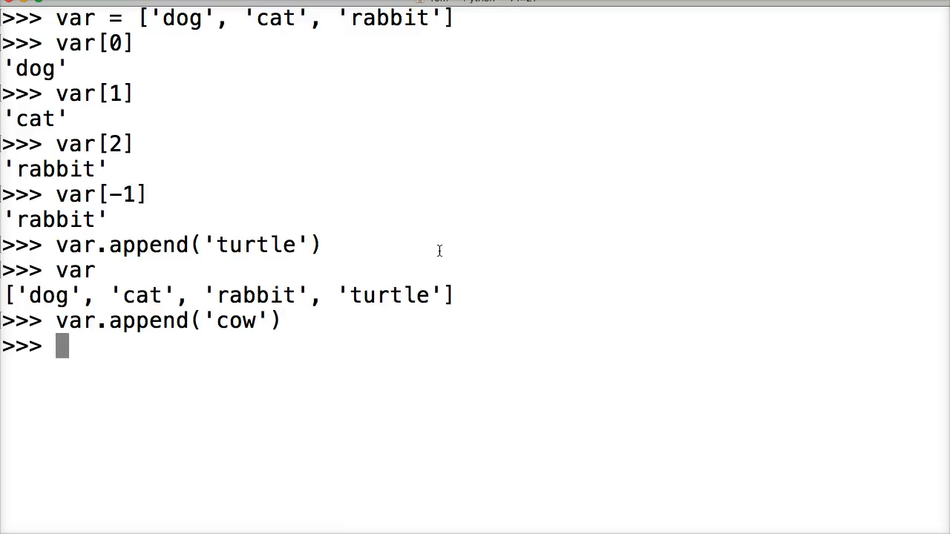
pyautogui.press('Return')
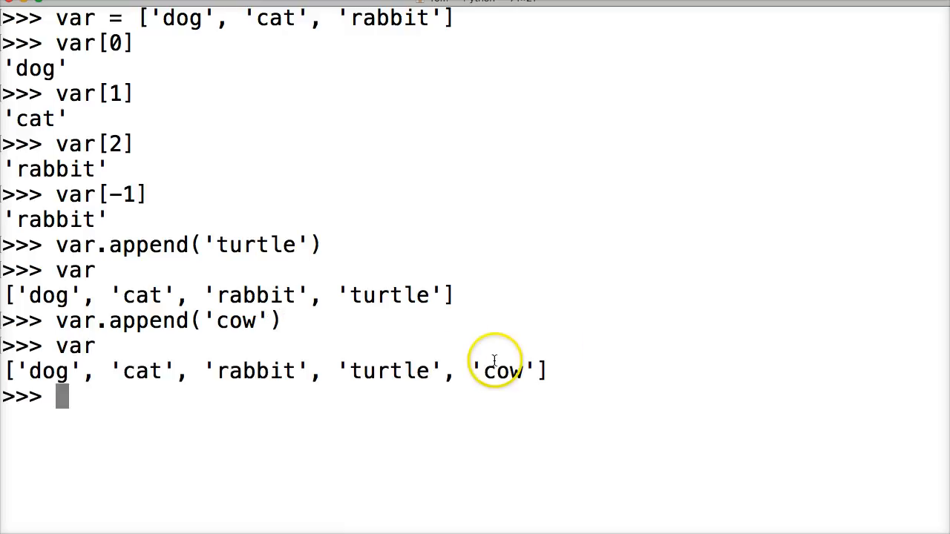
pyautogui.moveTo(593, 307)
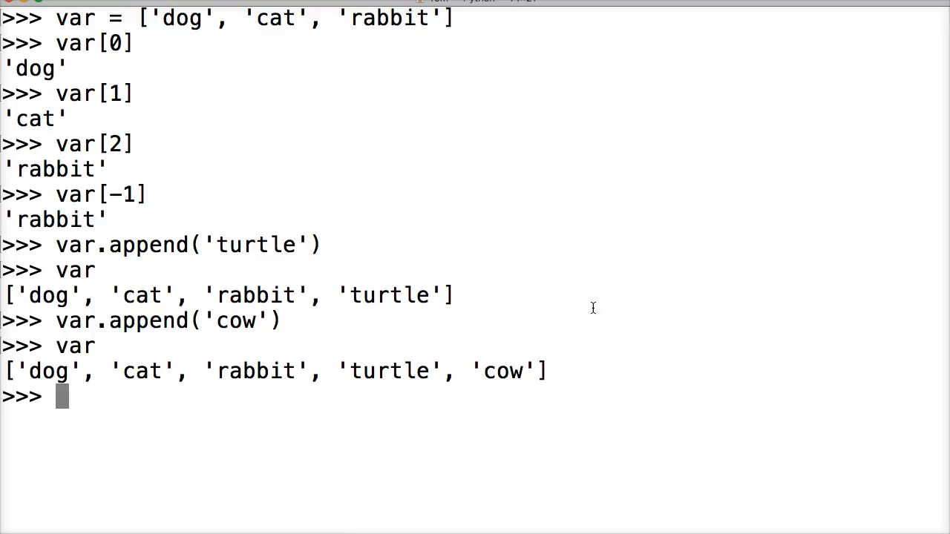
# - Run var.pop(1) to remove 'cat' and print the shortened list
pyautogui.write('var.')
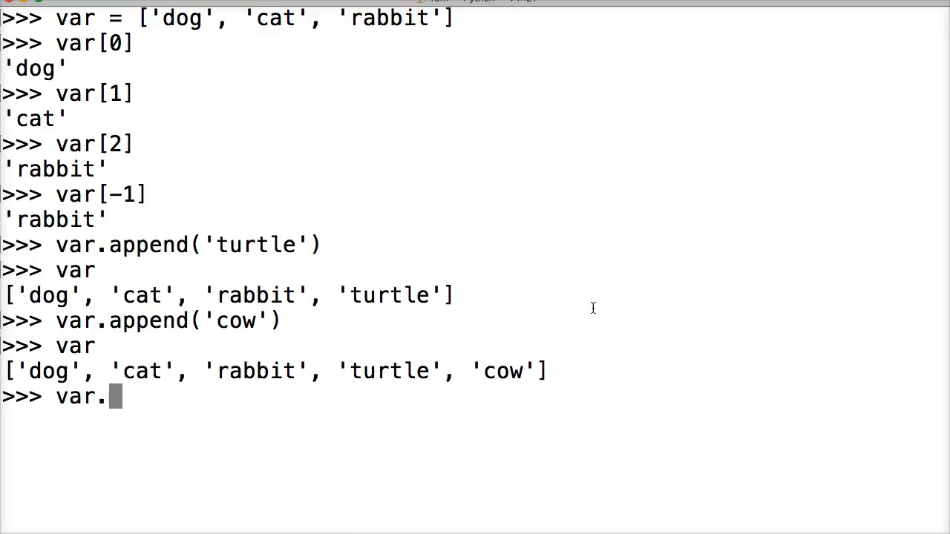
pyautogui.write('pop')
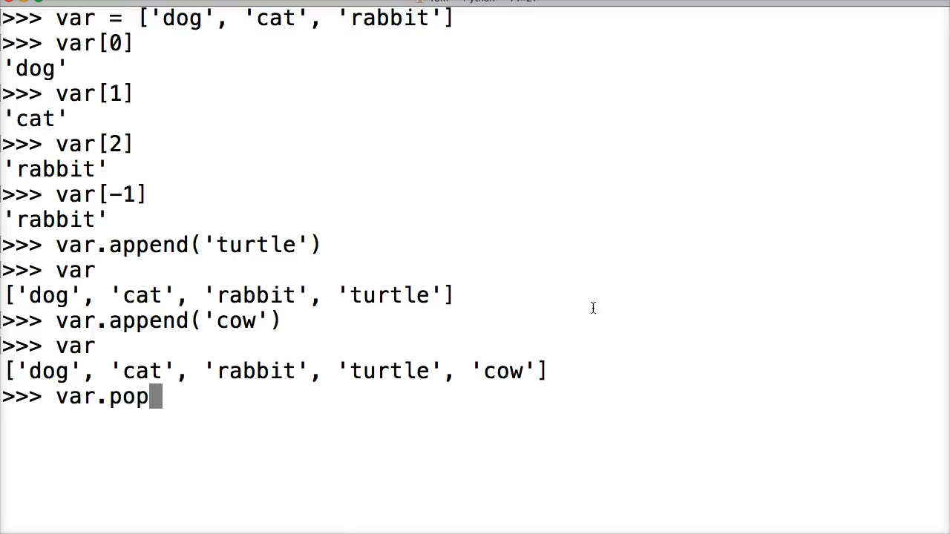
pyautogui.write('(')
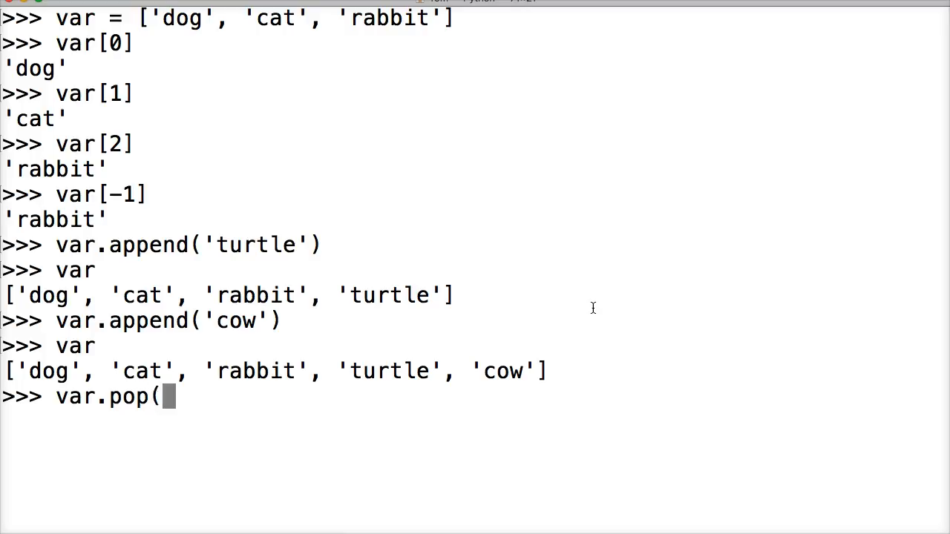
pyautogui.moveTo(211, 384)
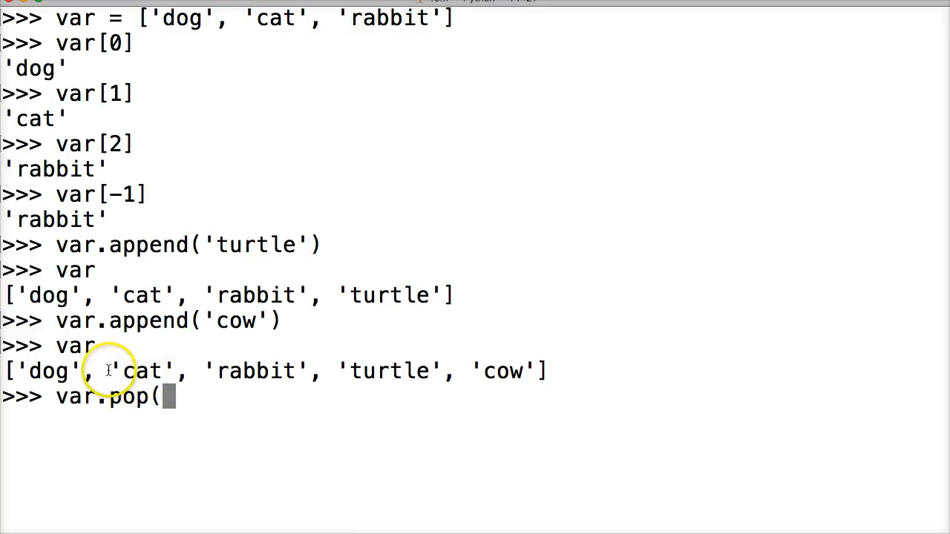
pyautogui.moveTo(425, 341)
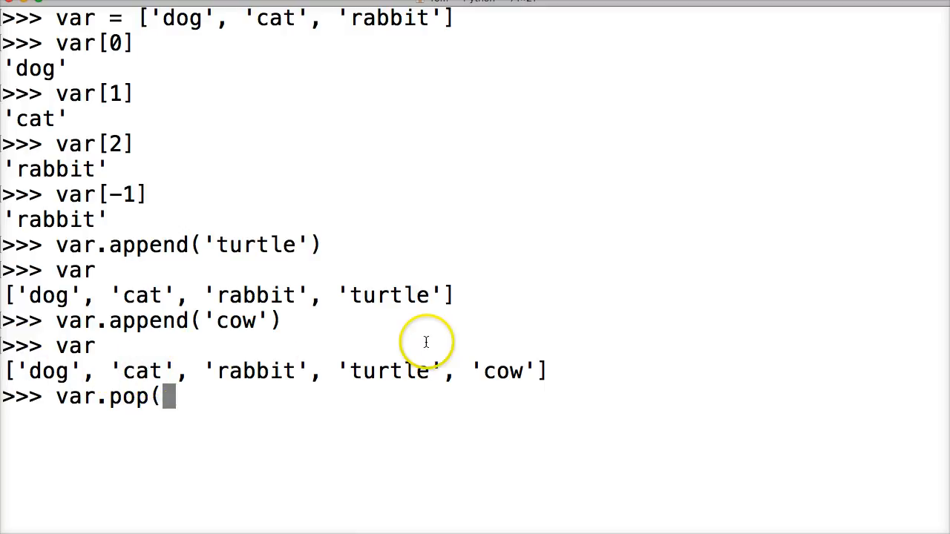
pyautogui.moveTo(359, 361)
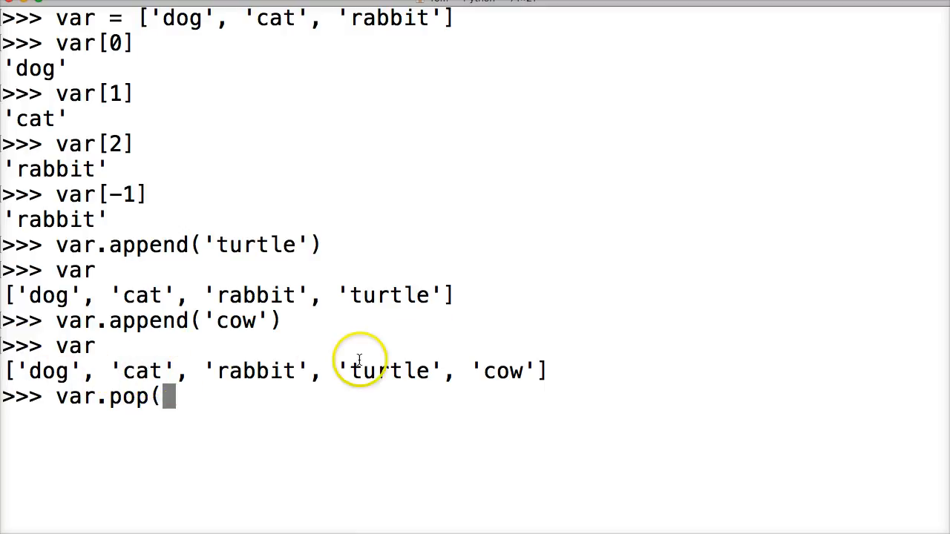
pyautogui.write('1)')
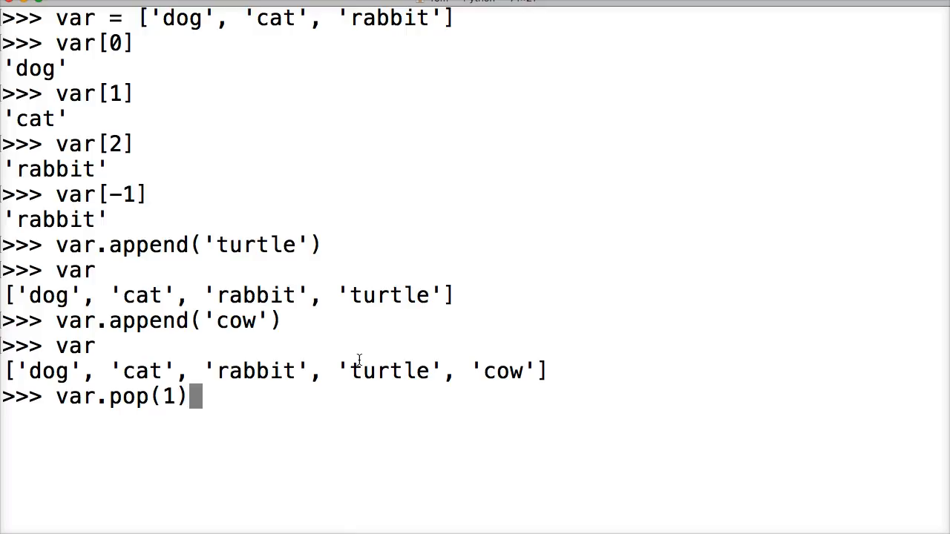
pyautogui.press('Return')
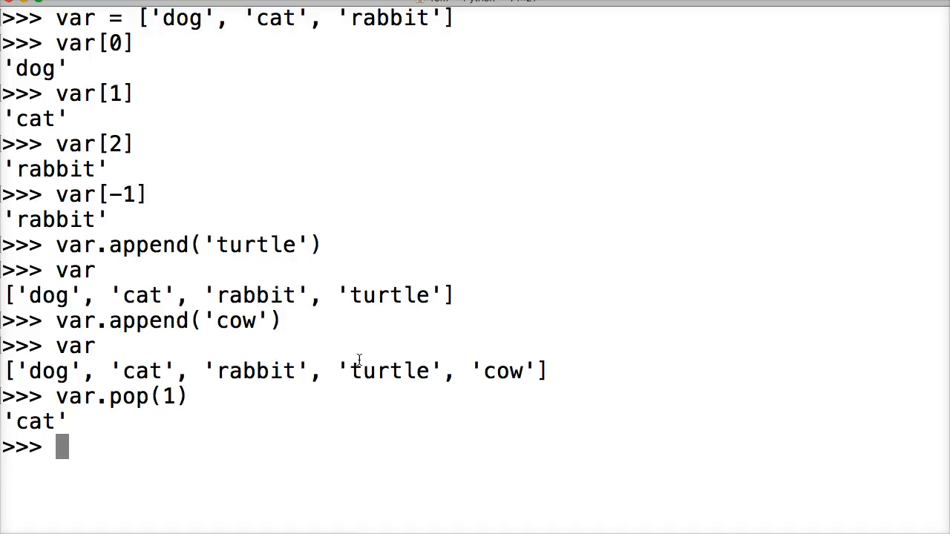
pyautogui.press('Return')
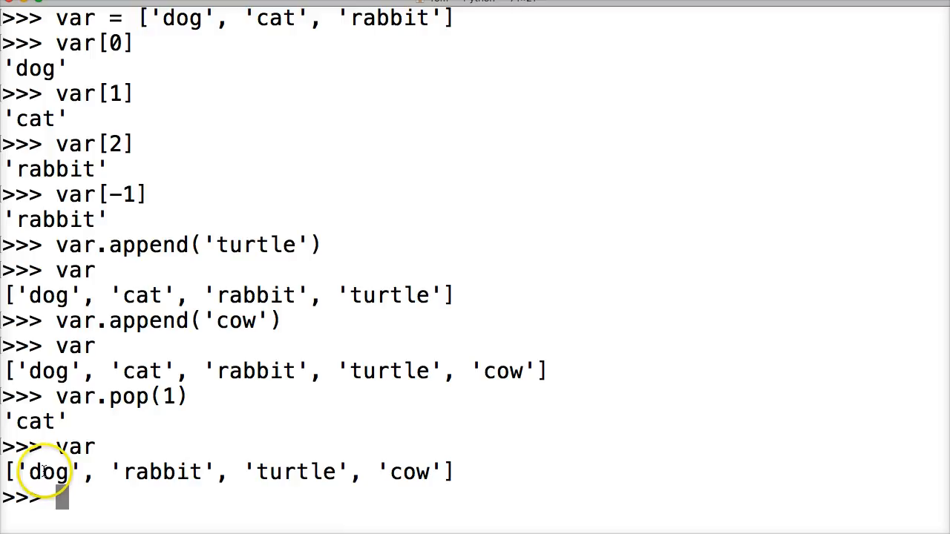
pyautogui.moveTo(116, 469)
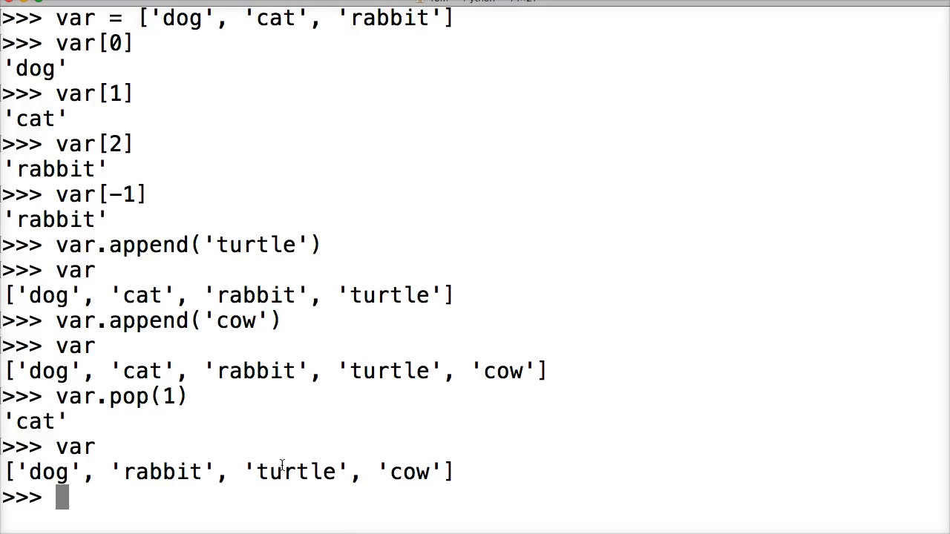
# - Run var.pop(2) to remove 'turtle' and print var, leaving ['dog', 'rabbit', 'cow']
pyautogui.write('var.pop)')
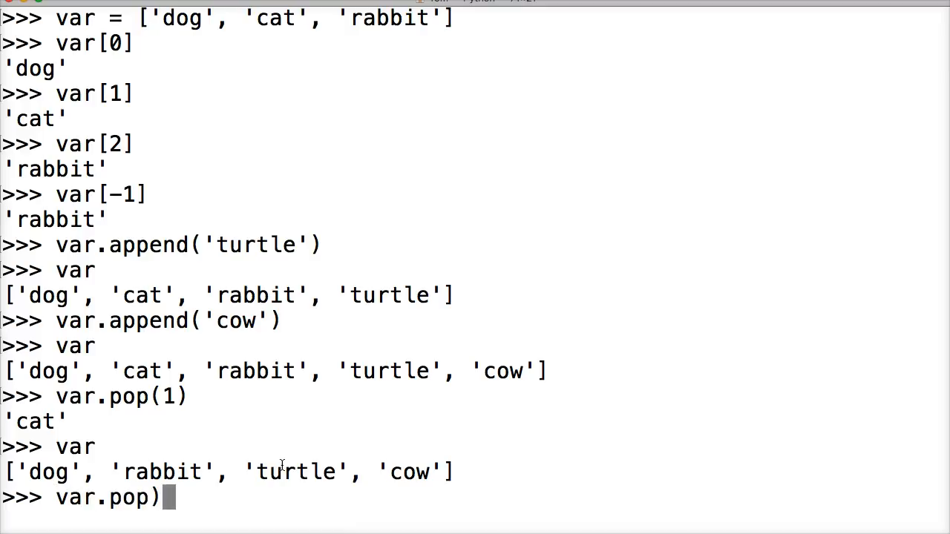
pyautogui.write('(2')
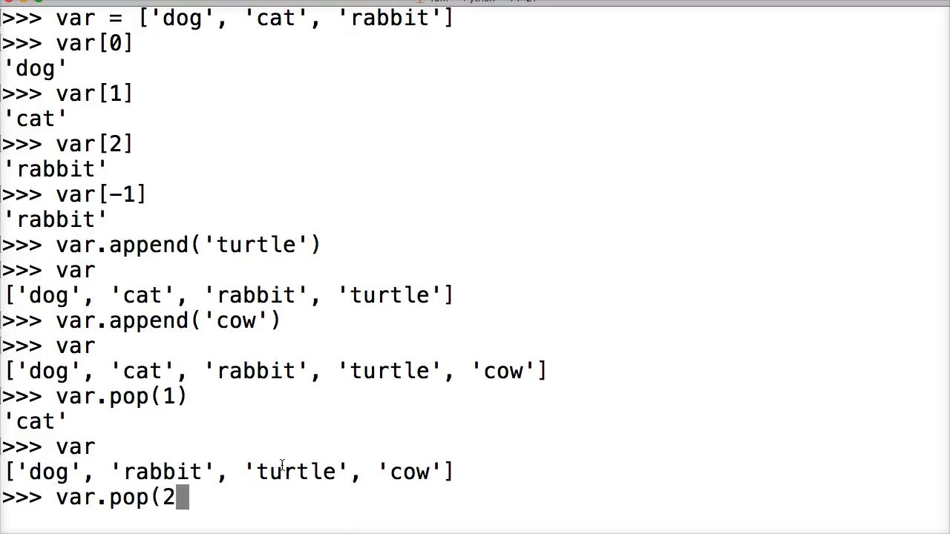
pyautogui.press('Return')
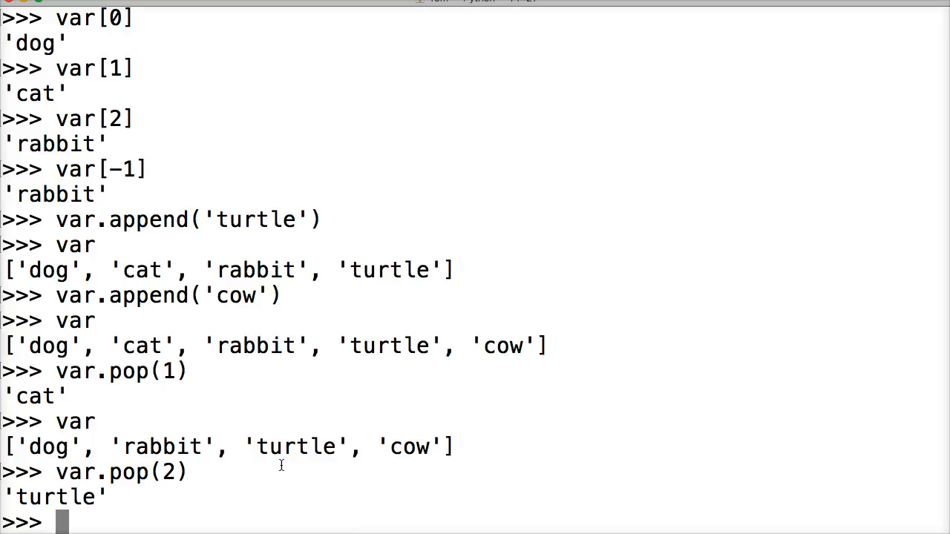
pyautogui.write('va')
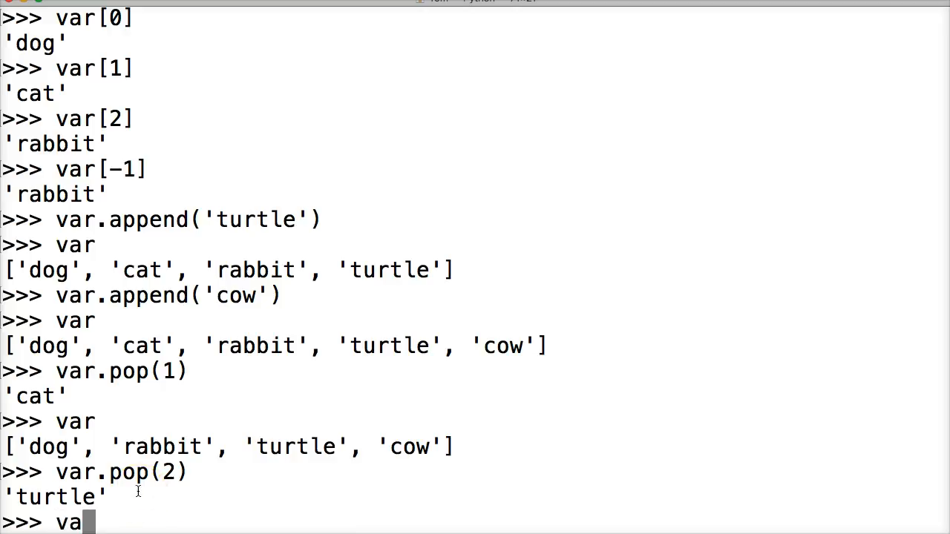
pyautogui.press('Return')
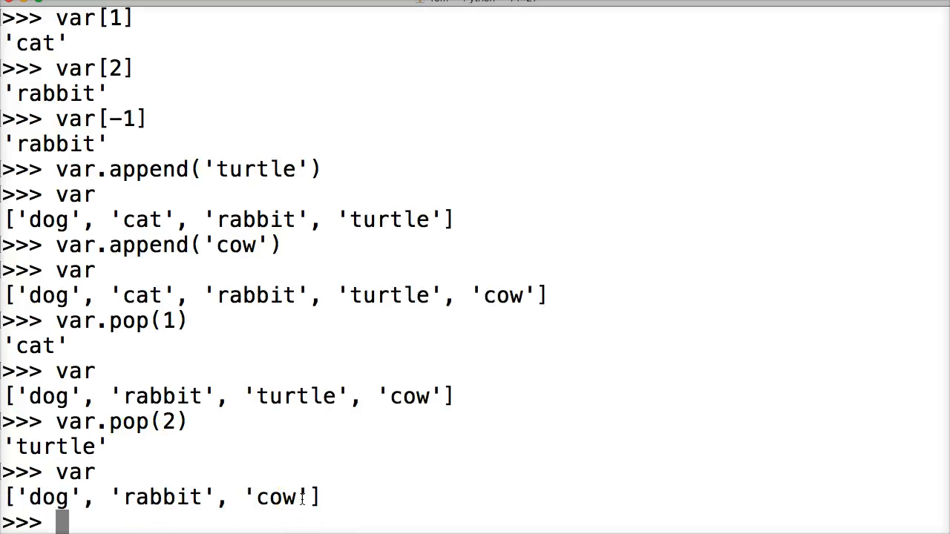
pyautogui.moveTo(235, 519)
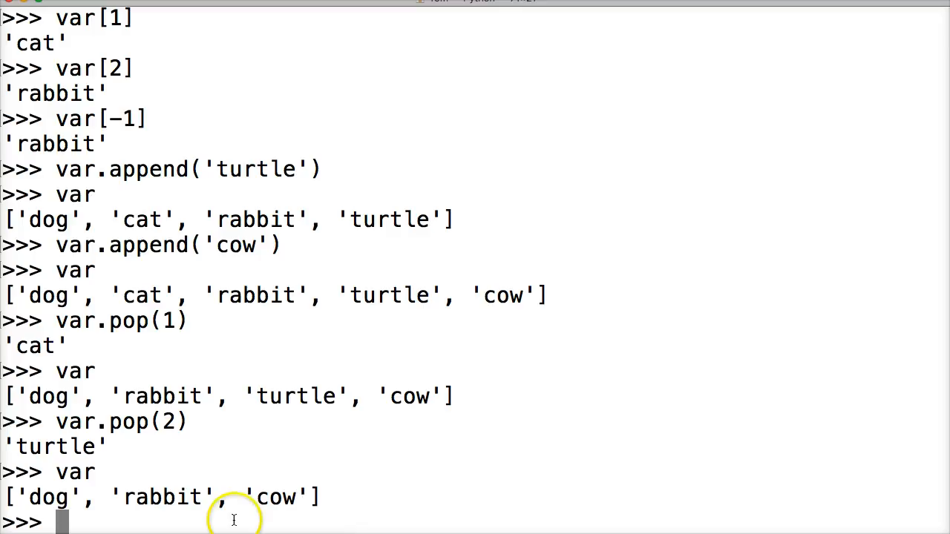
pyautogui.moveTo(275, 496)
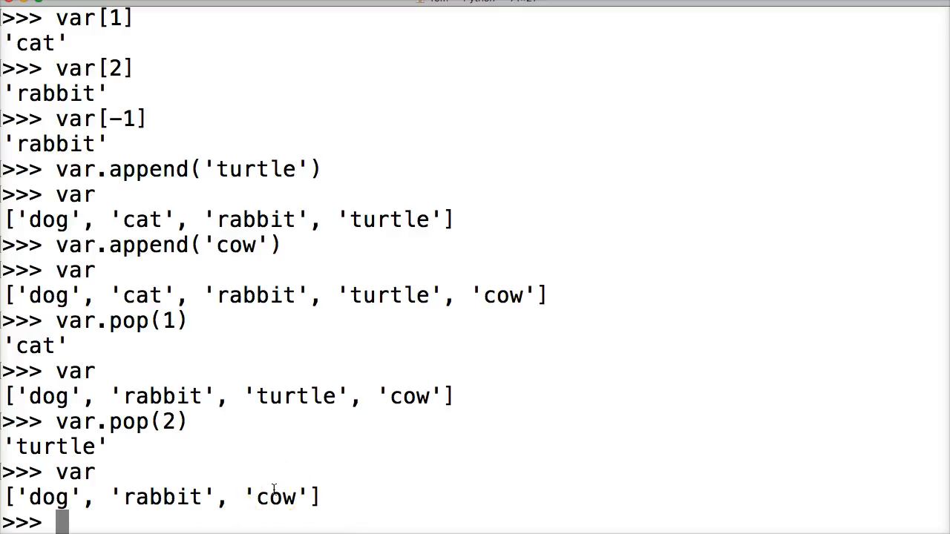
pyautogui.moveTo(165, 466)
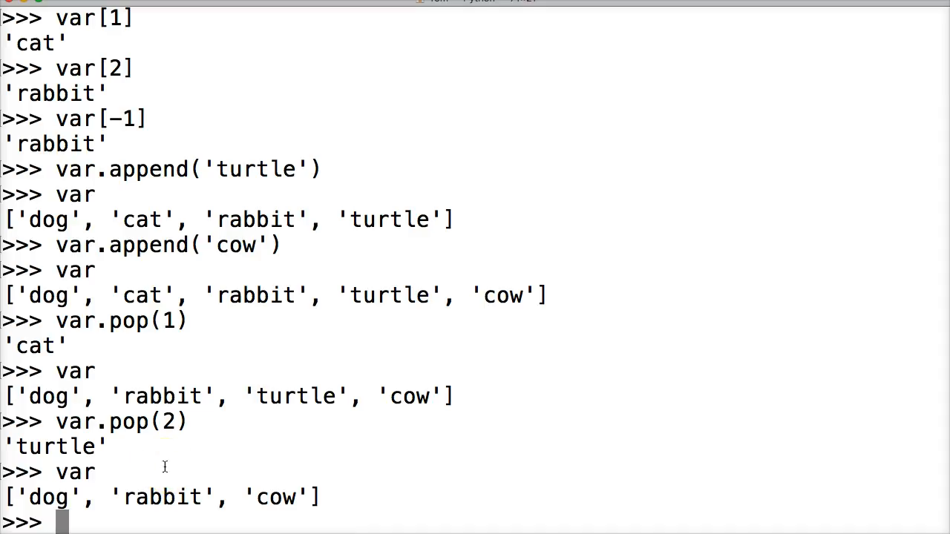
# - Run var[2] = 'fish' to replace the third item 'cow' with 'fish'
pyautogui.write('v')
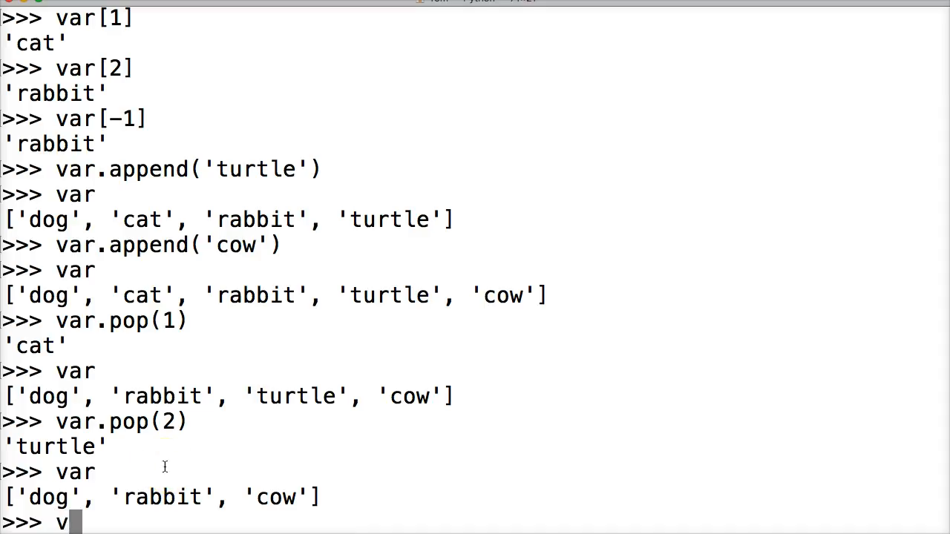
pyautogui.write('ar[')
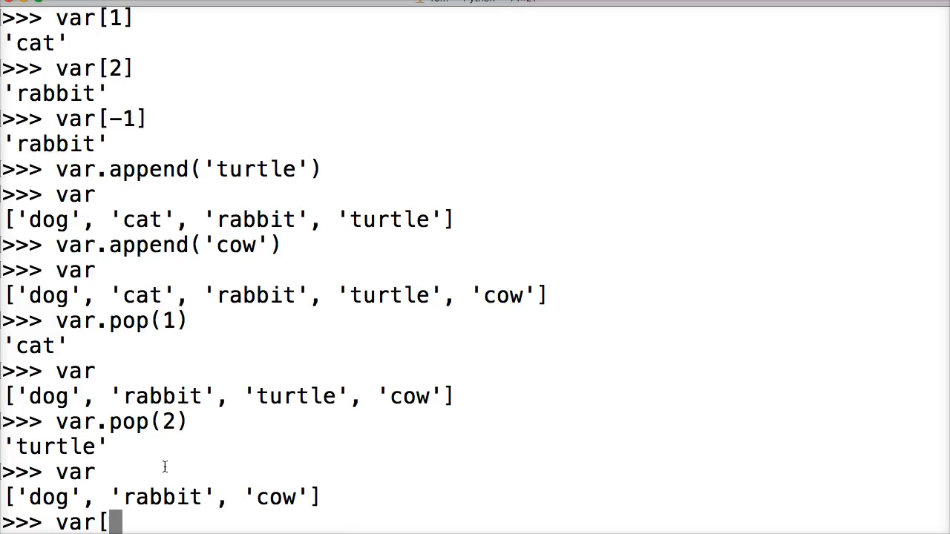
pyautogui.moveTo(71, 454)
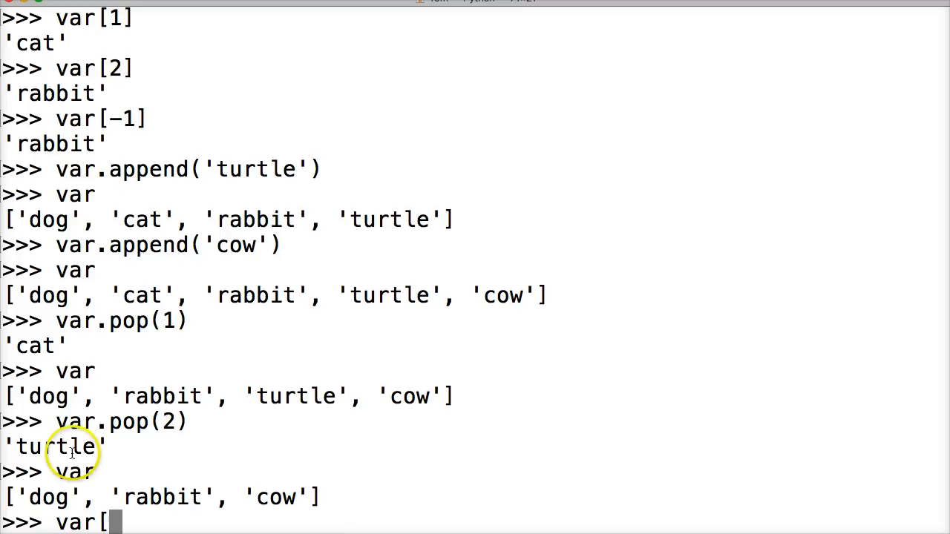
pyautogui.moveTo(42, 487)
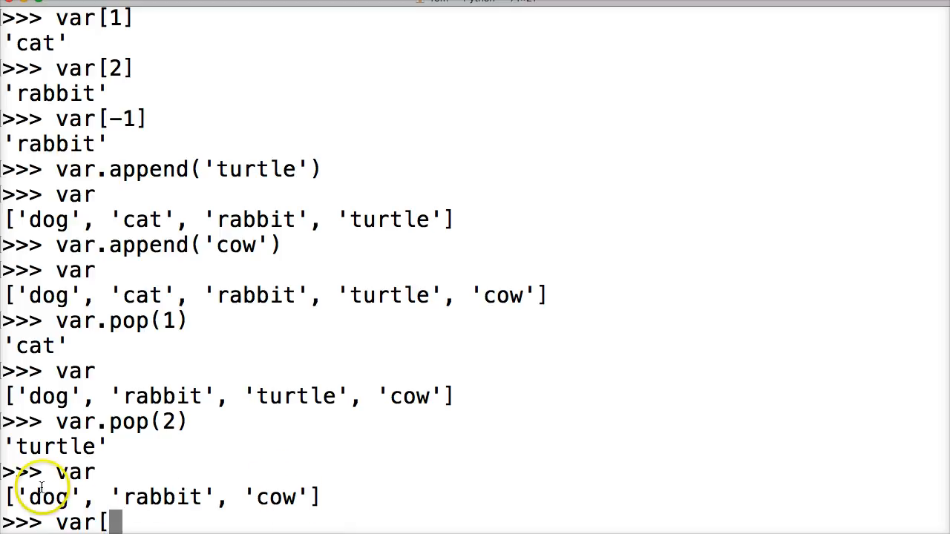
pyautogui.moveTo(277, 475)
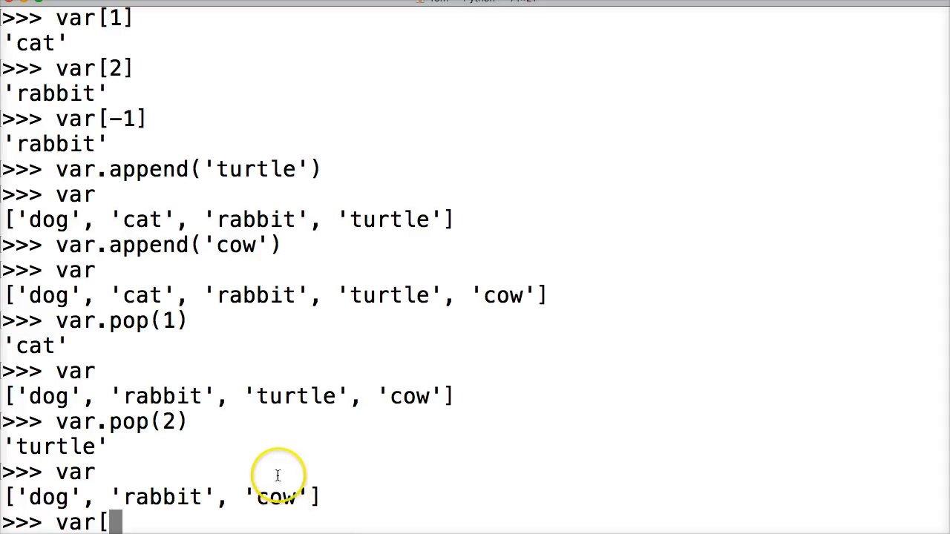
pyautogui.write('2] =')
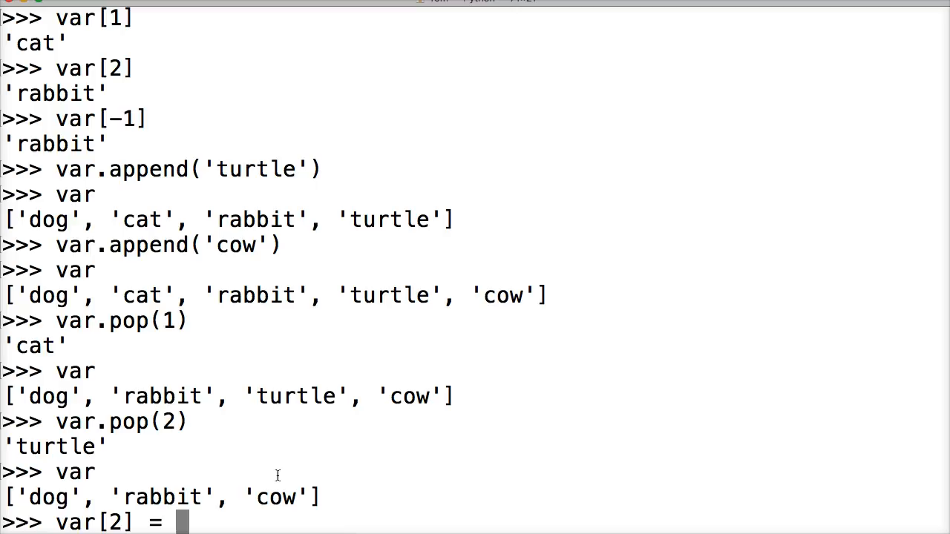
pyautogui.write("'")
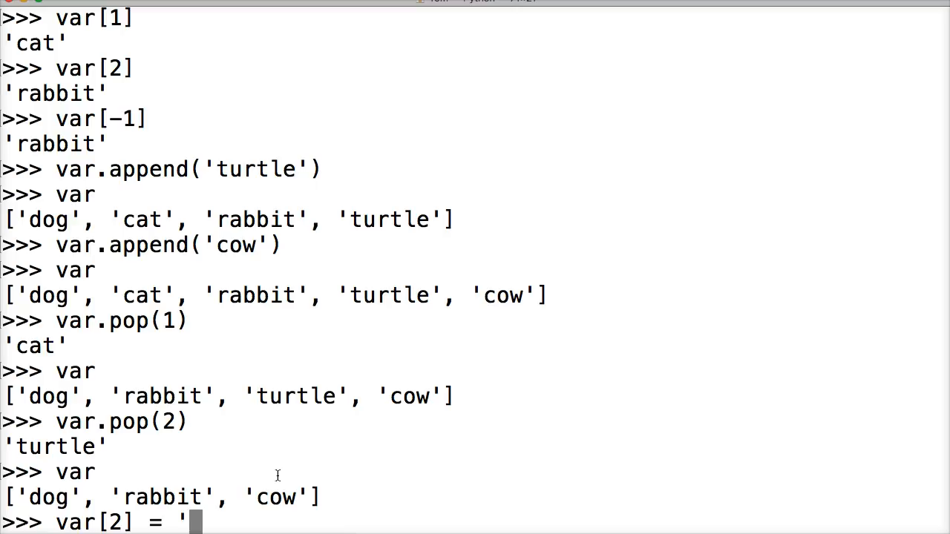
pyautogui.write("fish'")
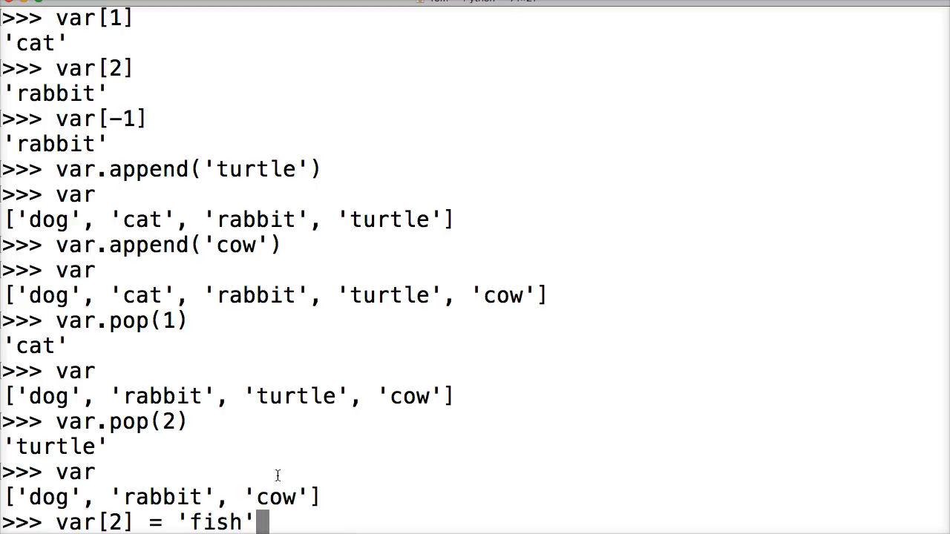
pyautogui.press('Return')
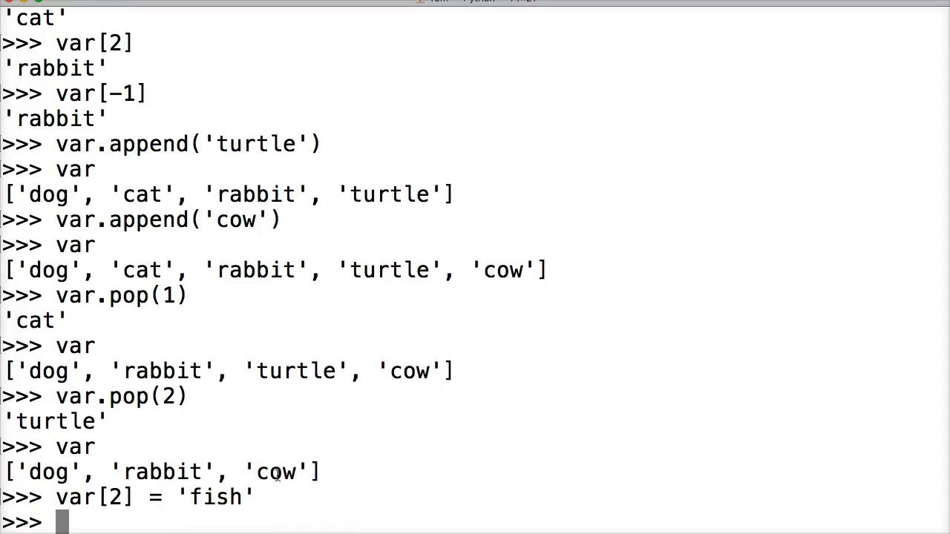